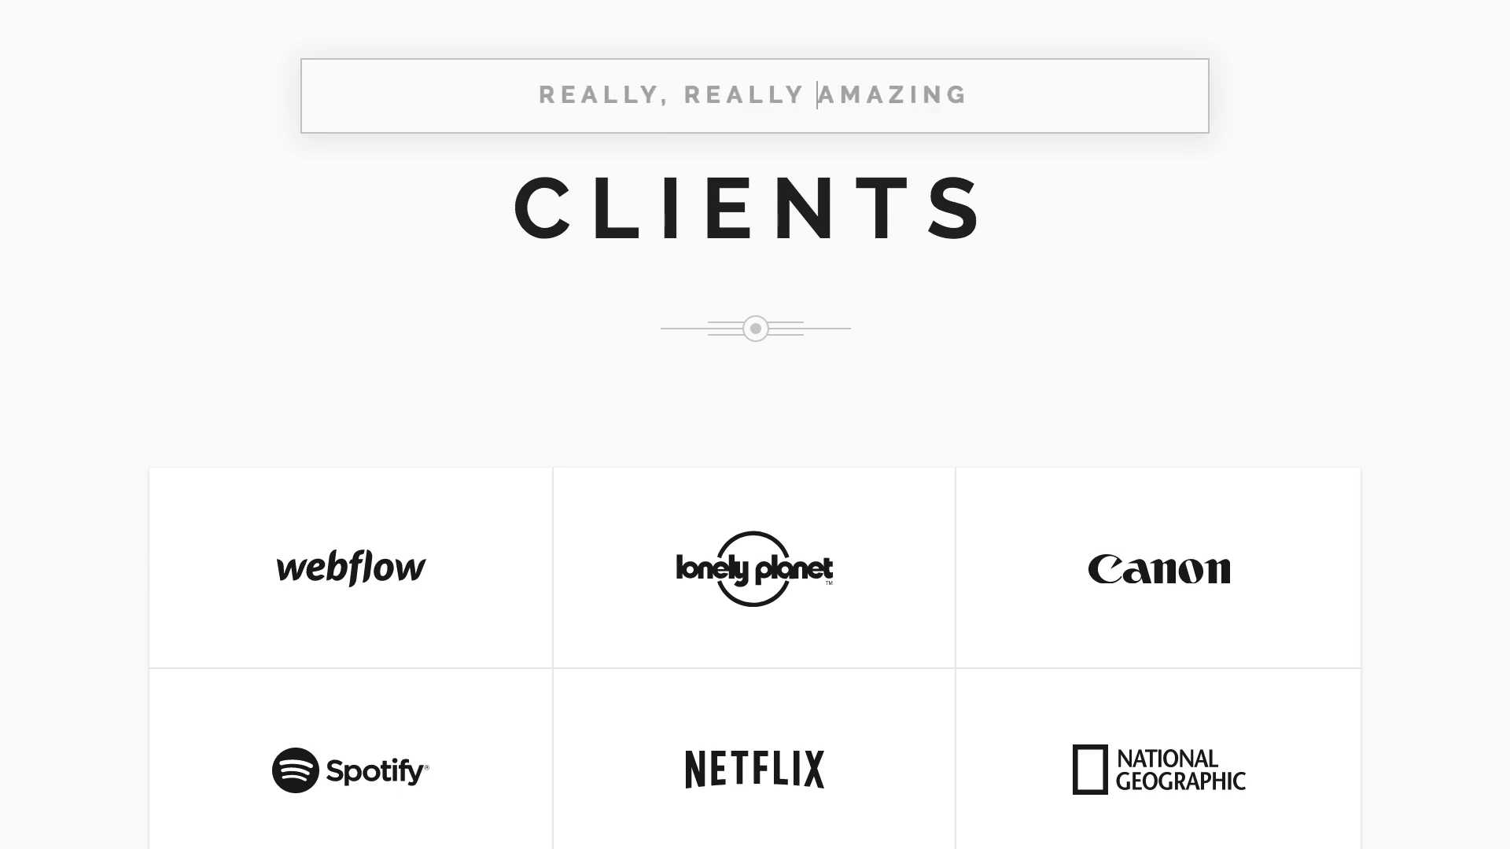
# Reach the Photographer project's General settings through the project menu's settings entry.
pyautogui.scroll(-3)
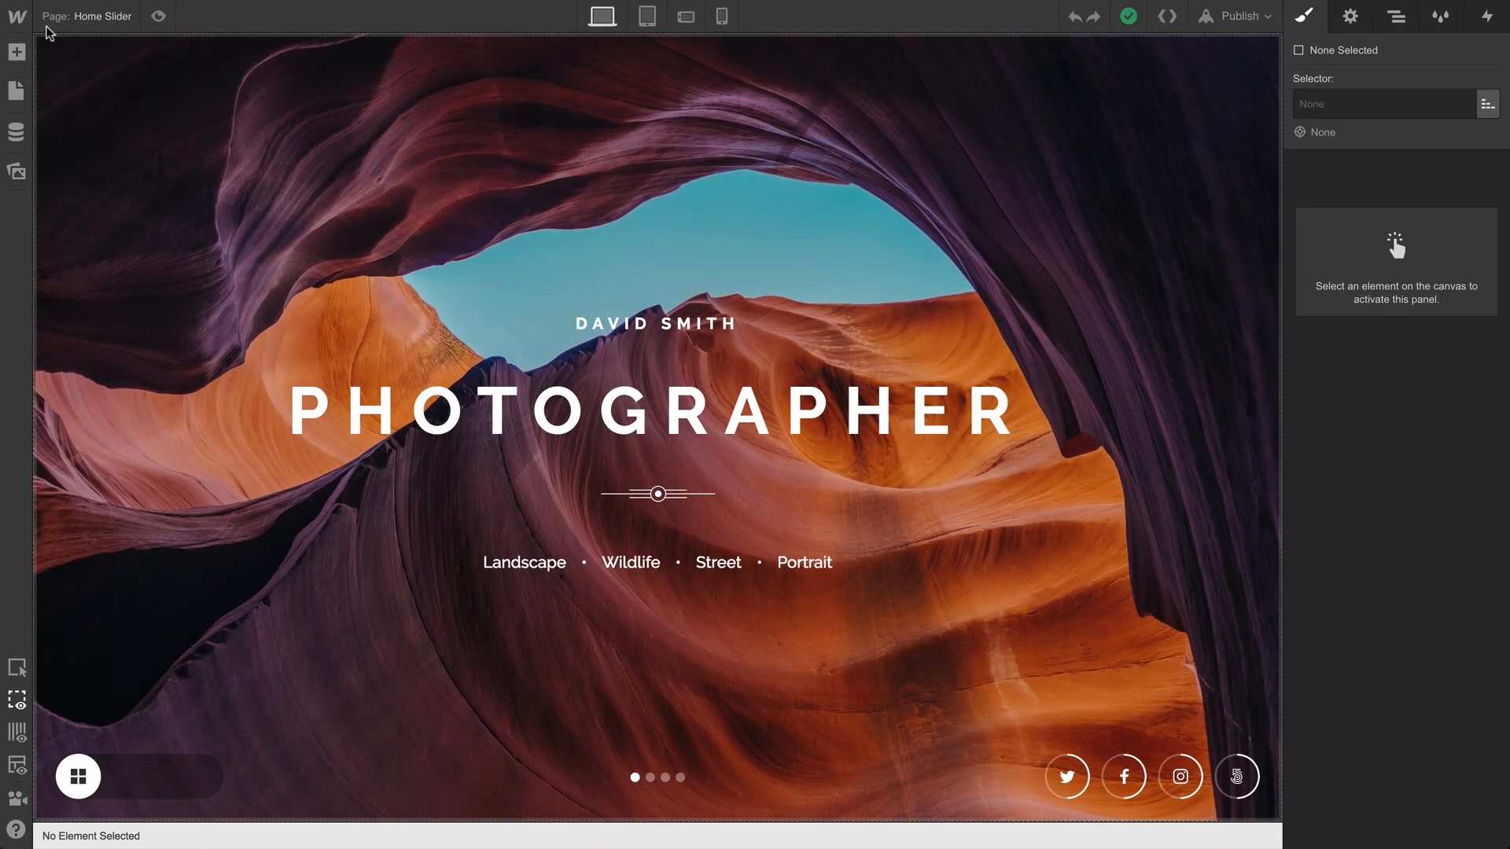
pyautogui.click(18, 17)
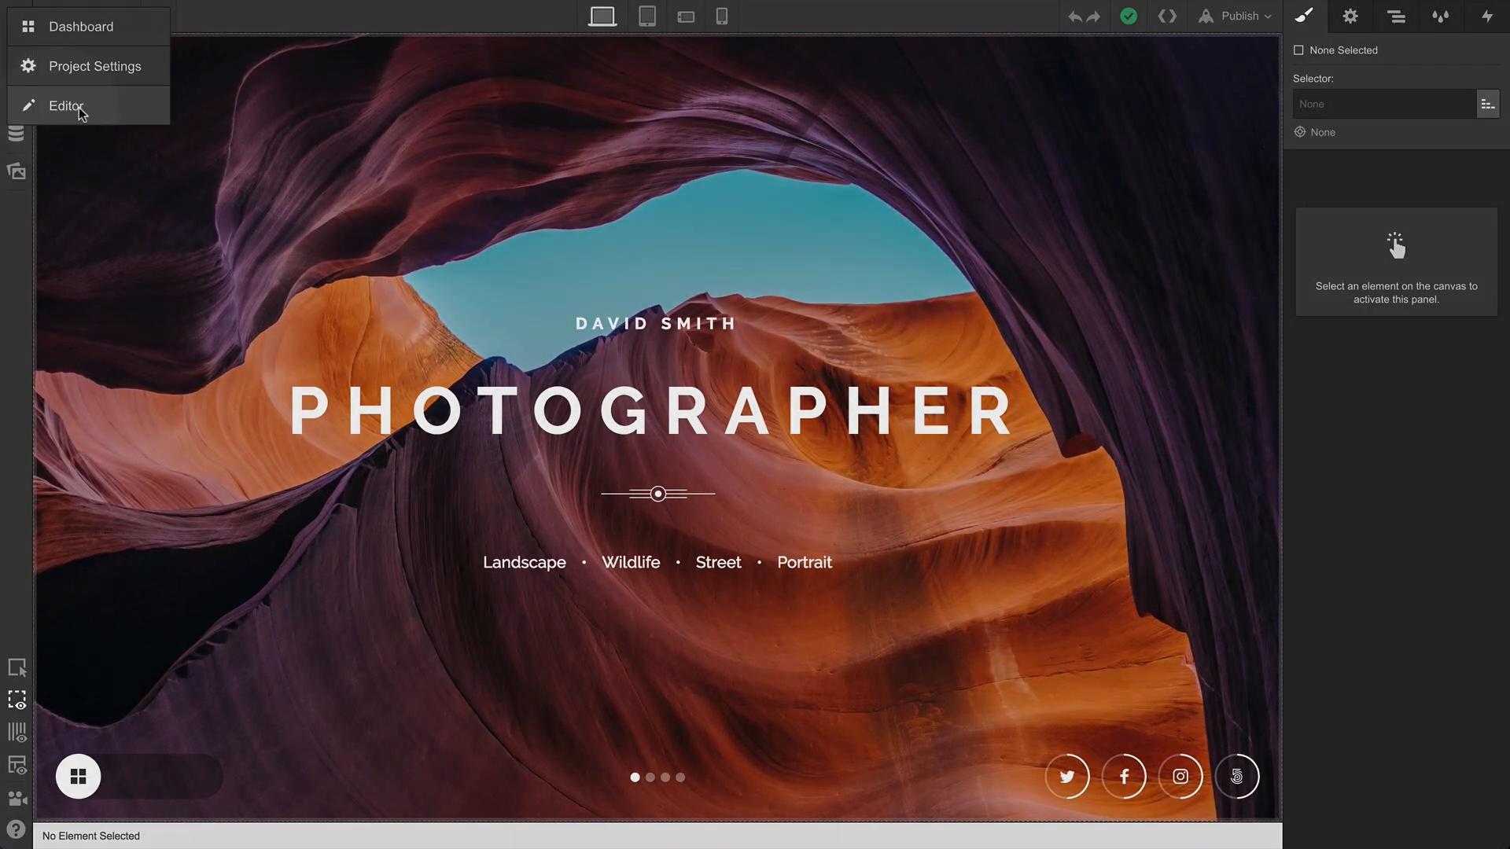
pyautogui.click(94, 66)
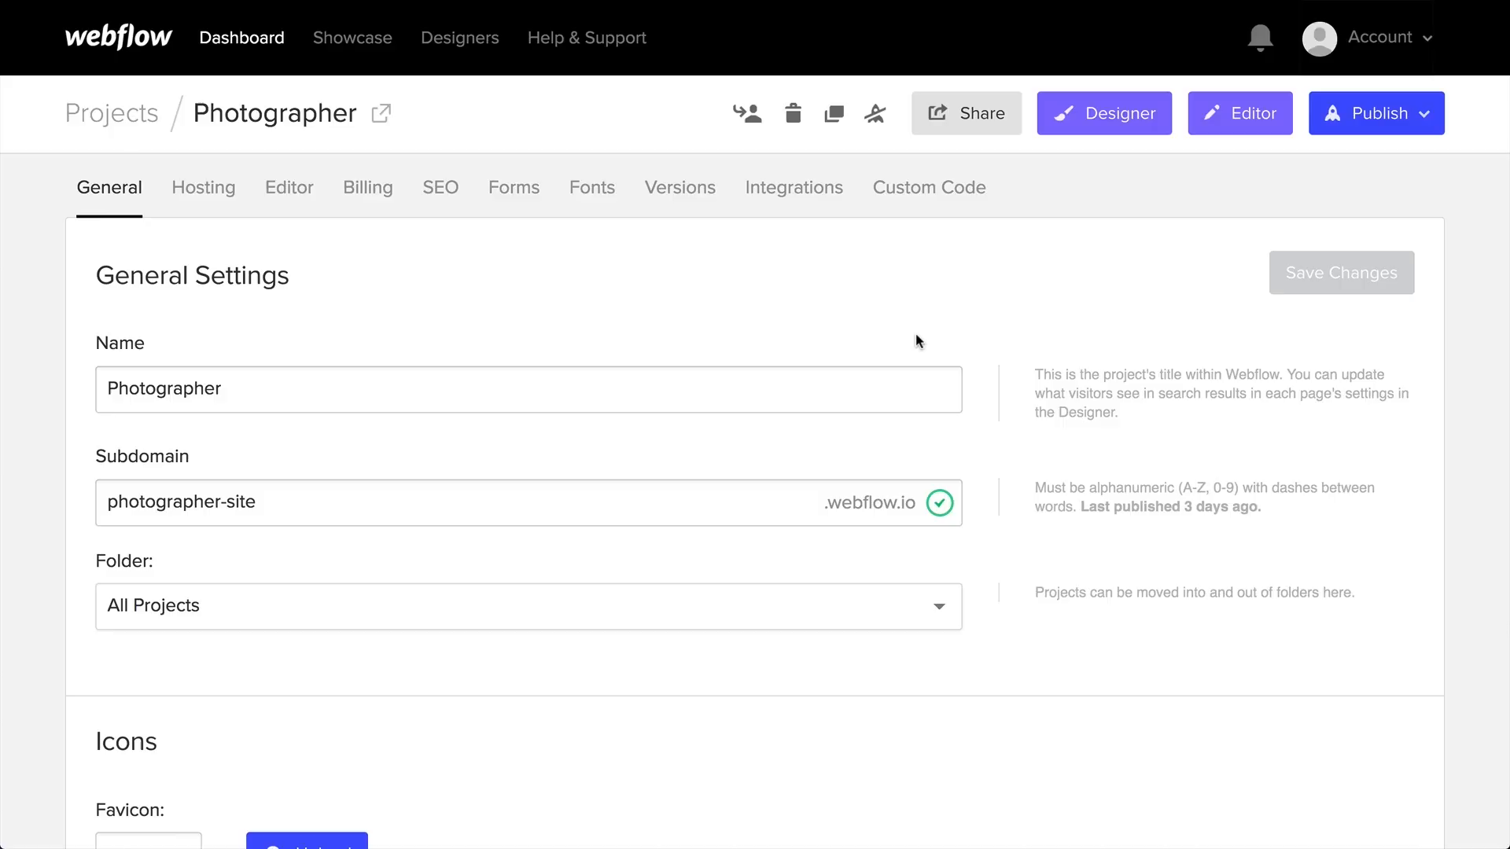
pyautogui.click(1239, 112)
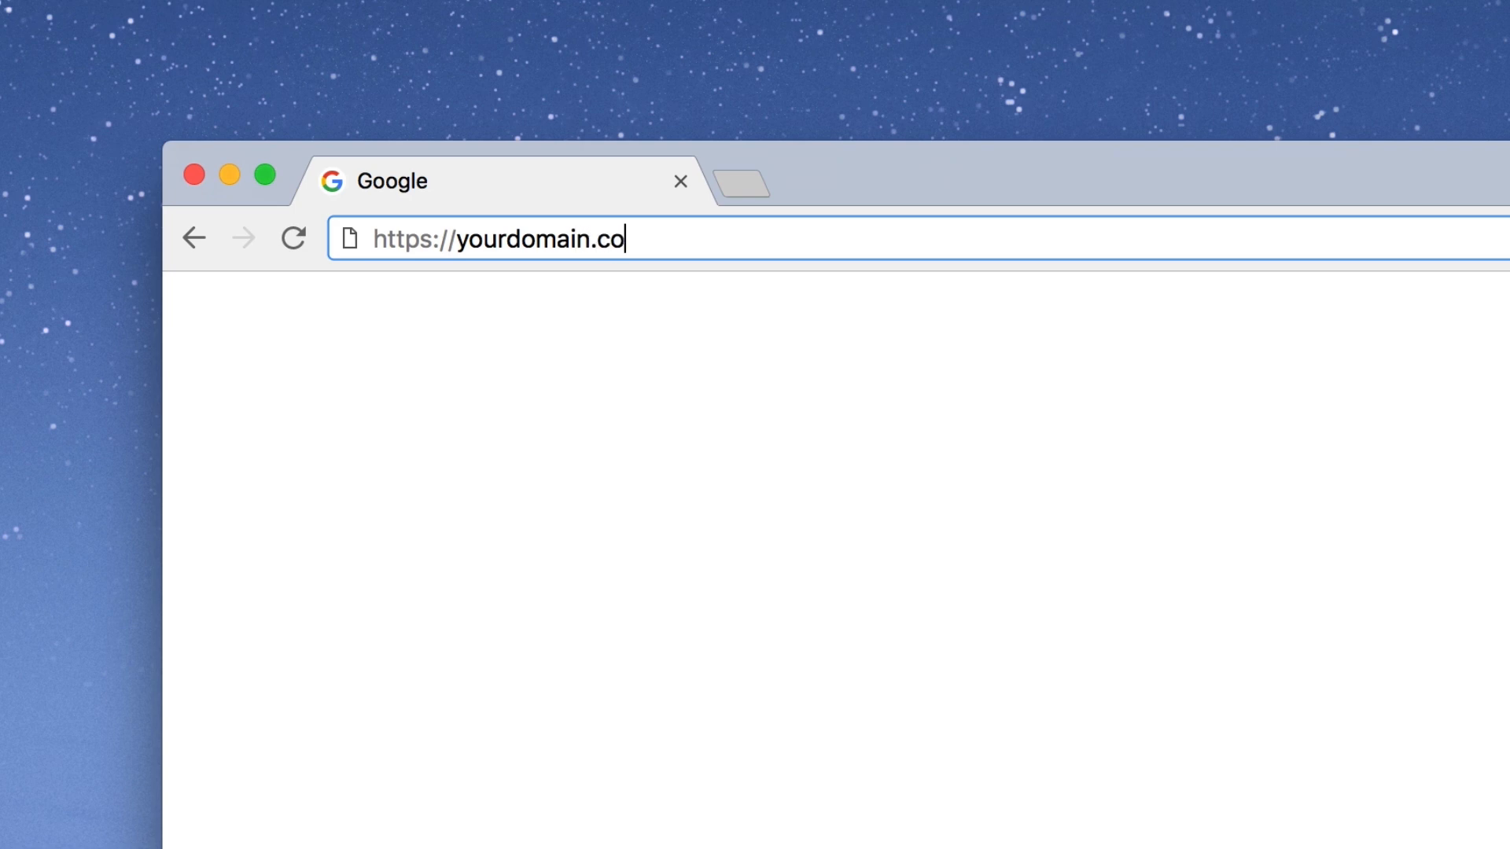
# Load the live site URL ending in /?edit to launch the Editor.
pyautogui.write('m/?edit')
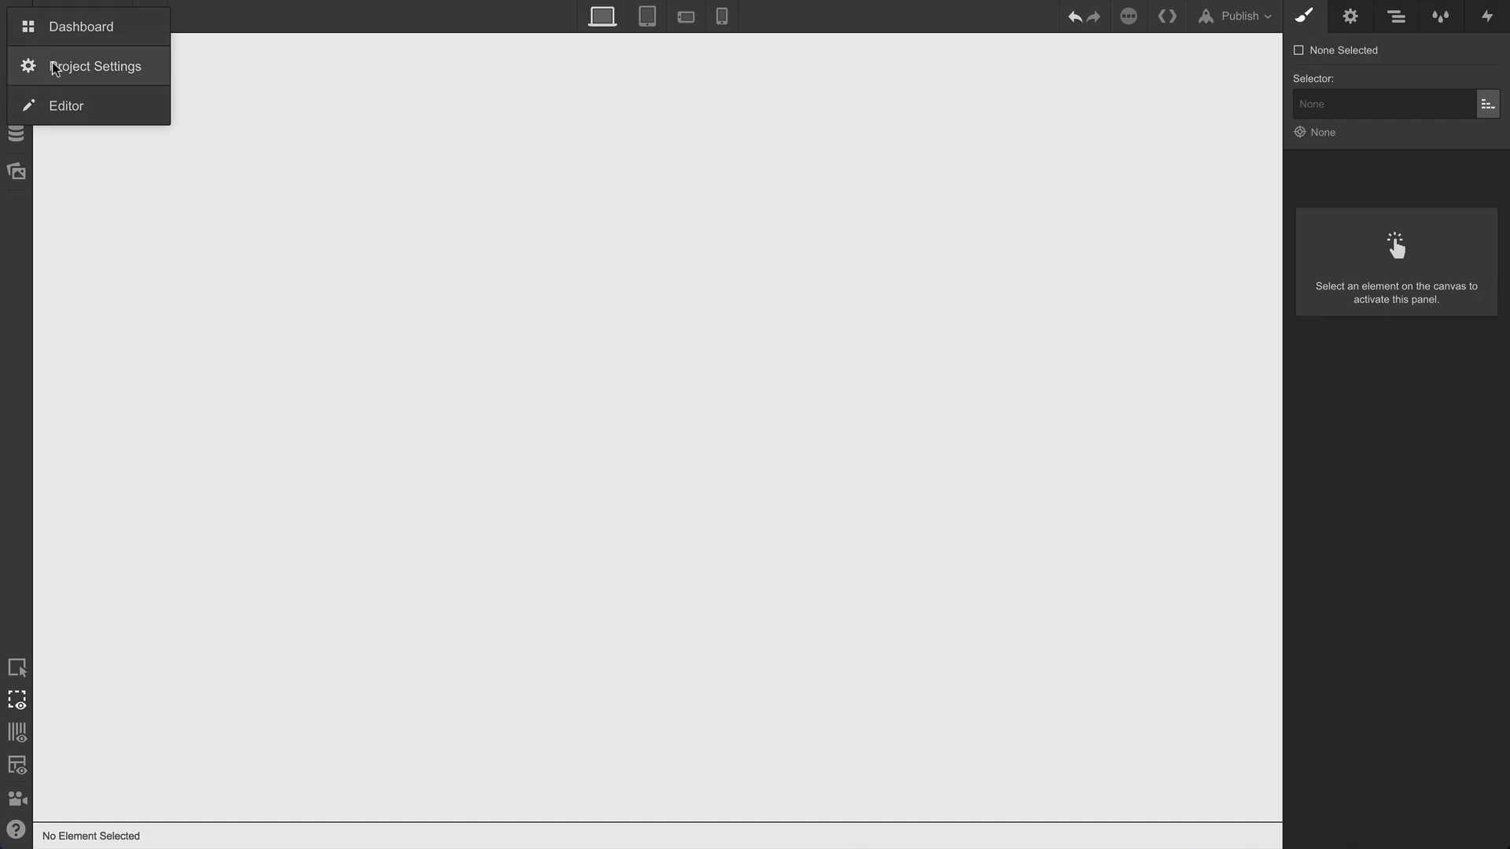
# In the Editor settings, enable Replace Editor branding and swap in the Acme Inc logo.
pyautogui.click(97, 66)
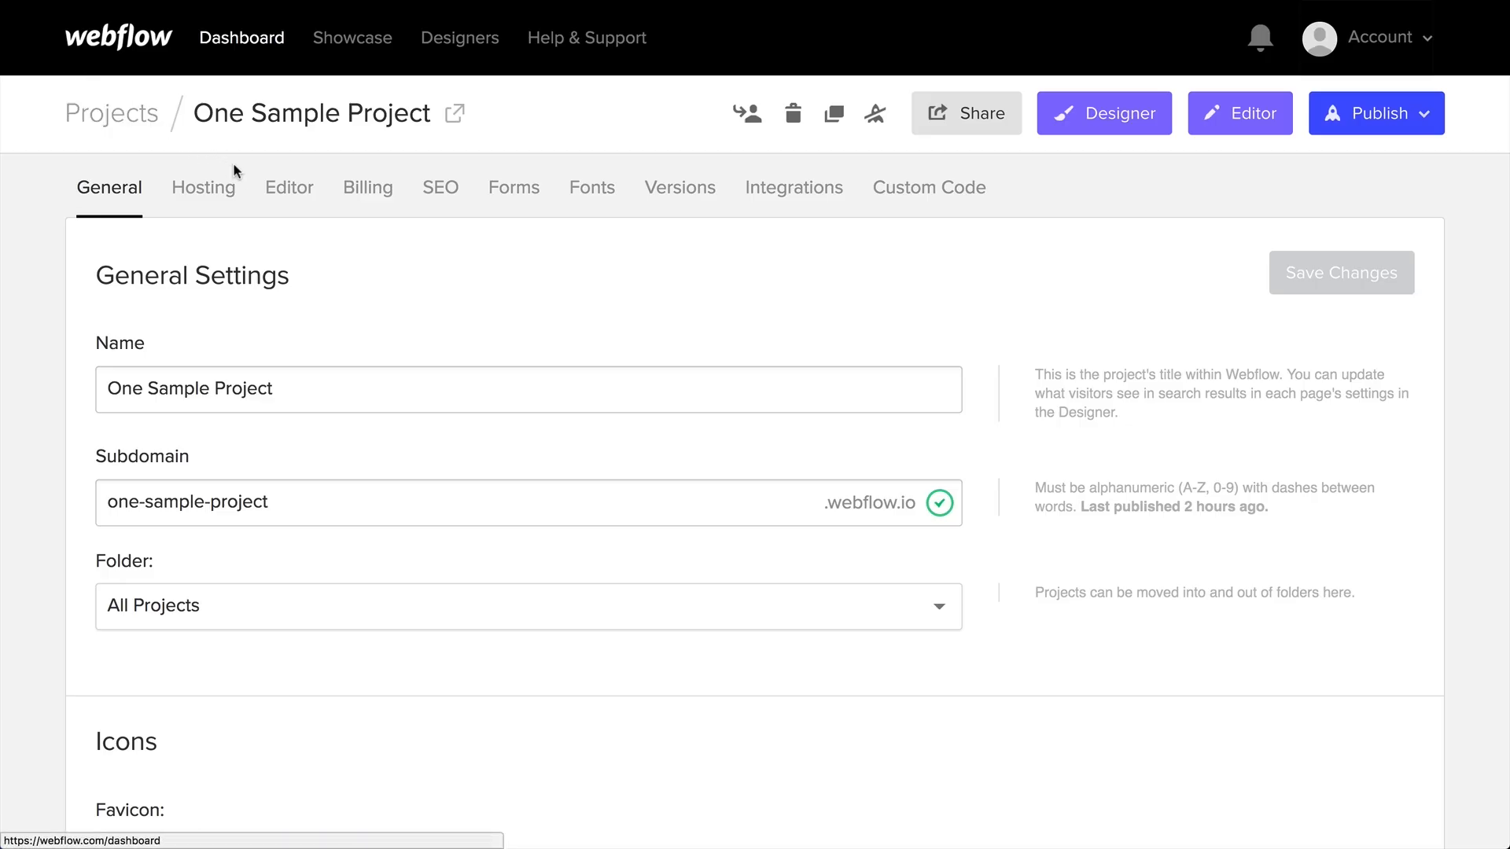
pyautogui.click(288, 187)
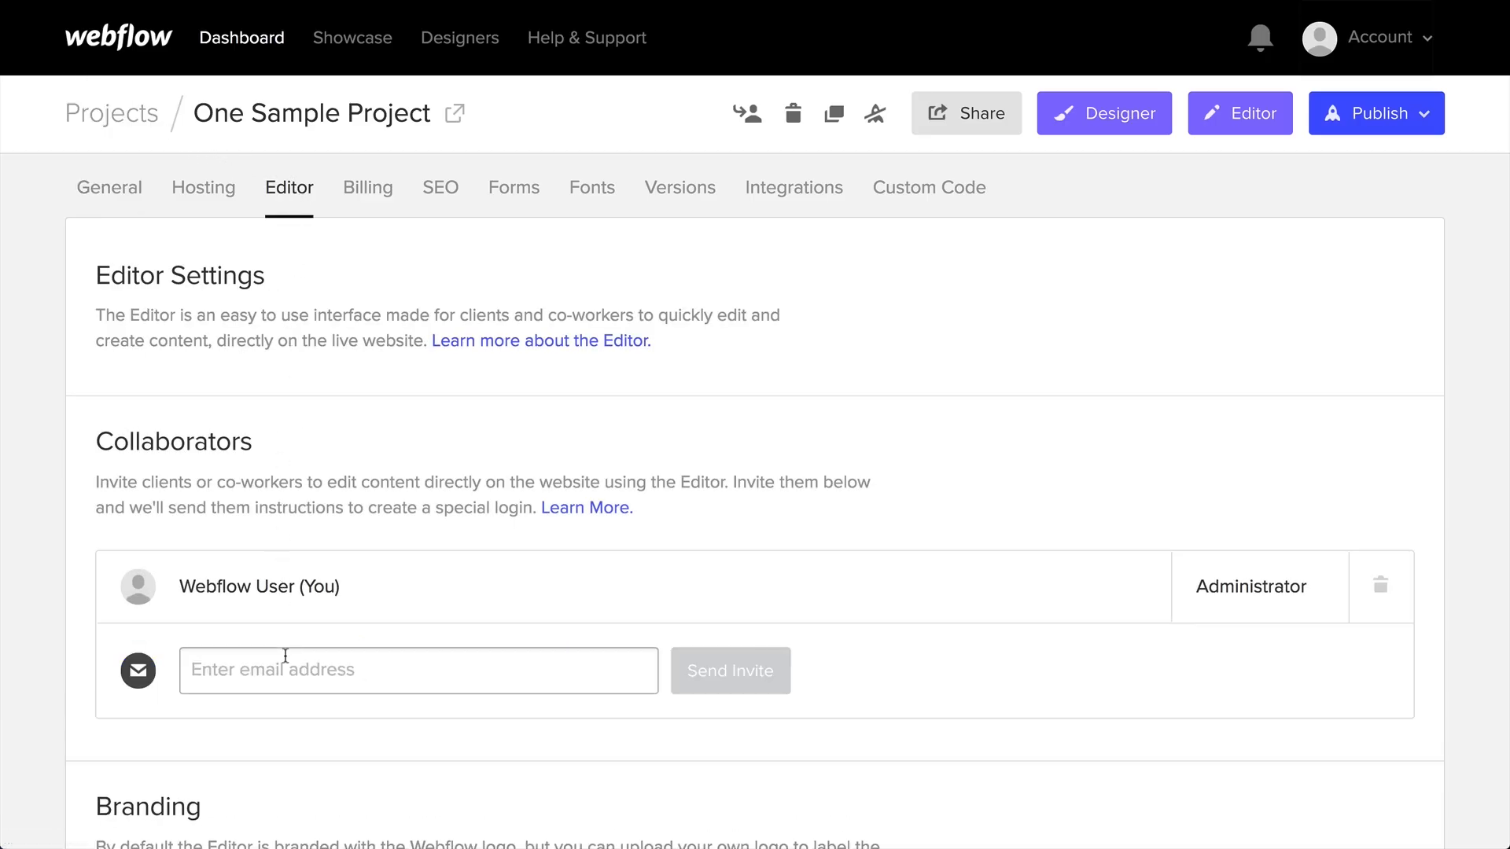
pyautogui.scroll(-3)
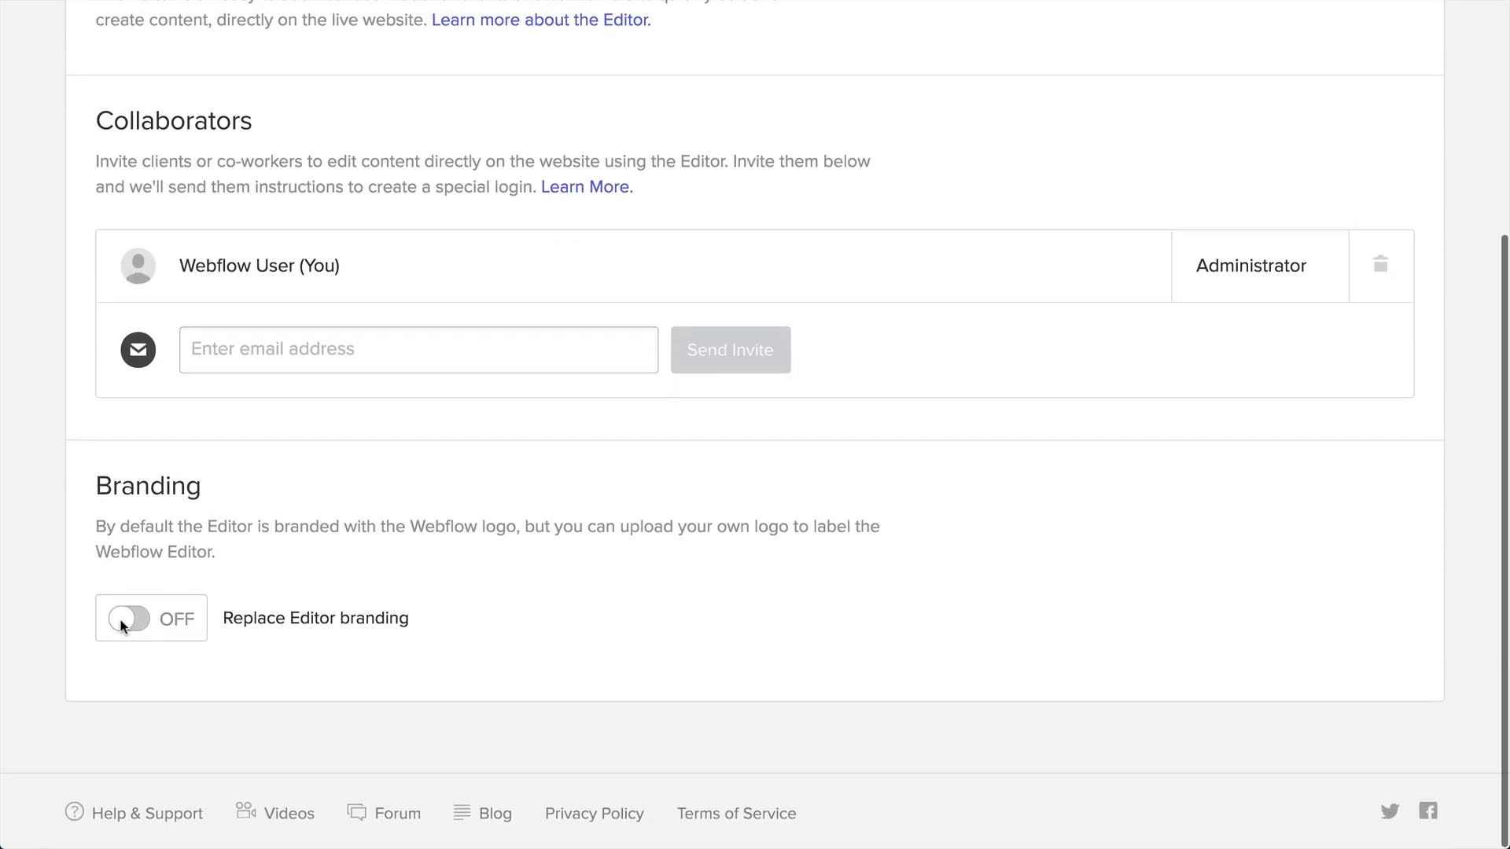
pyautogui.click(130, 618)
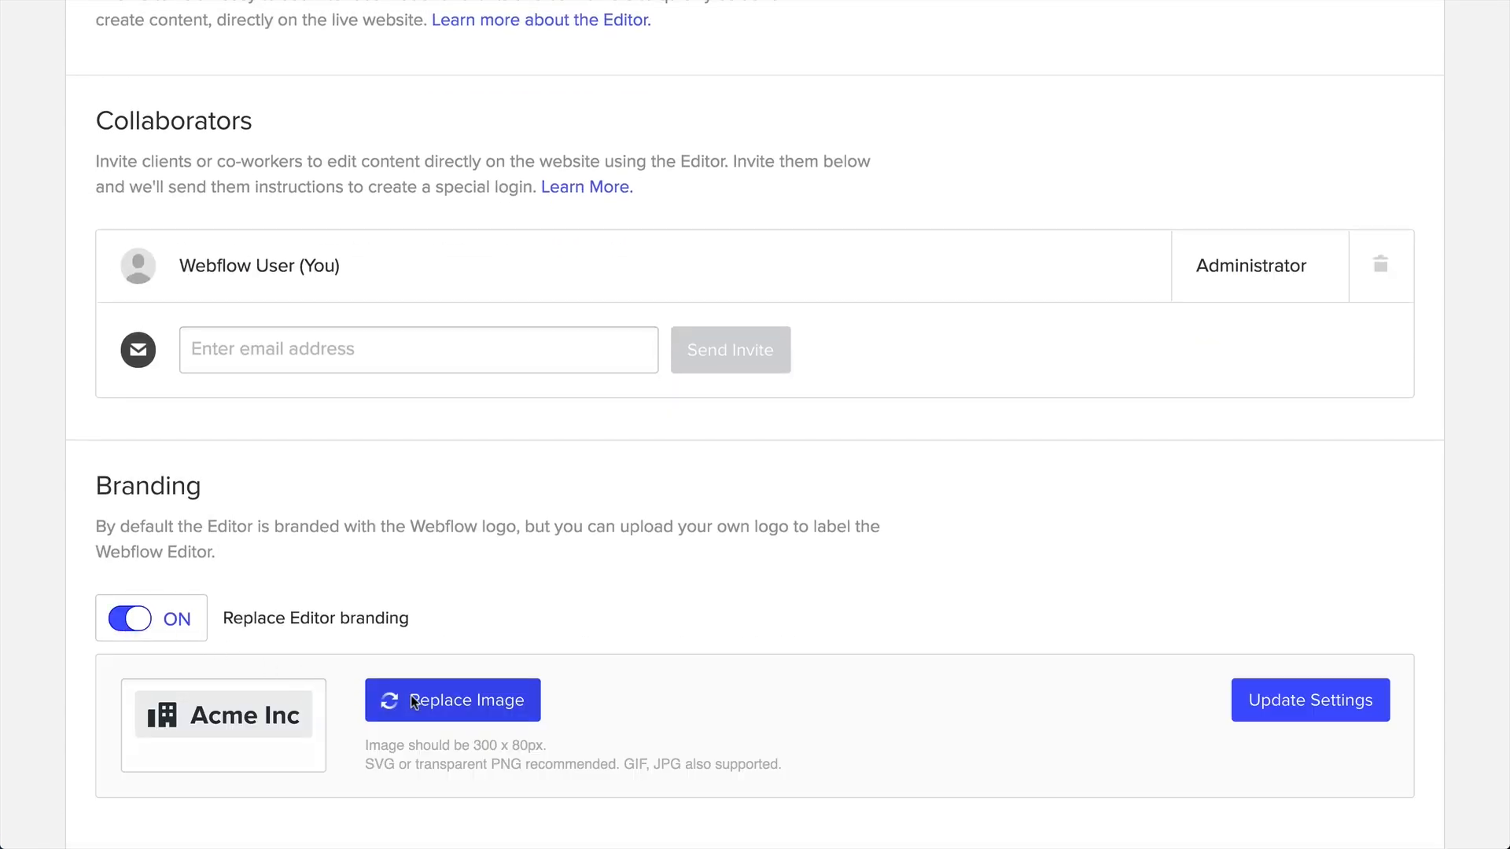
pyautogui.click(451, 700)
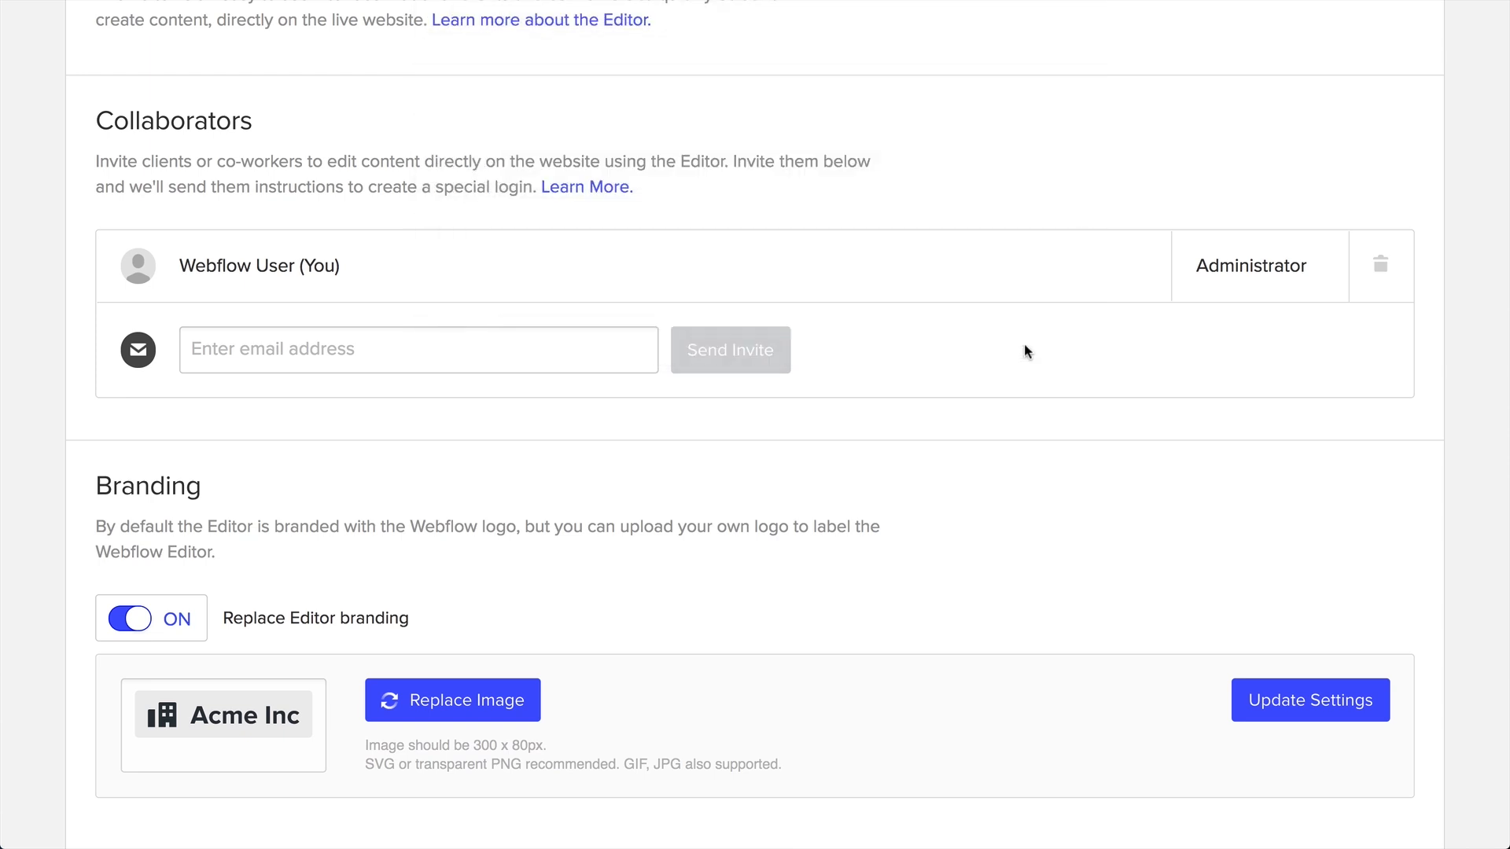
pyautogui.click(1308, 700)
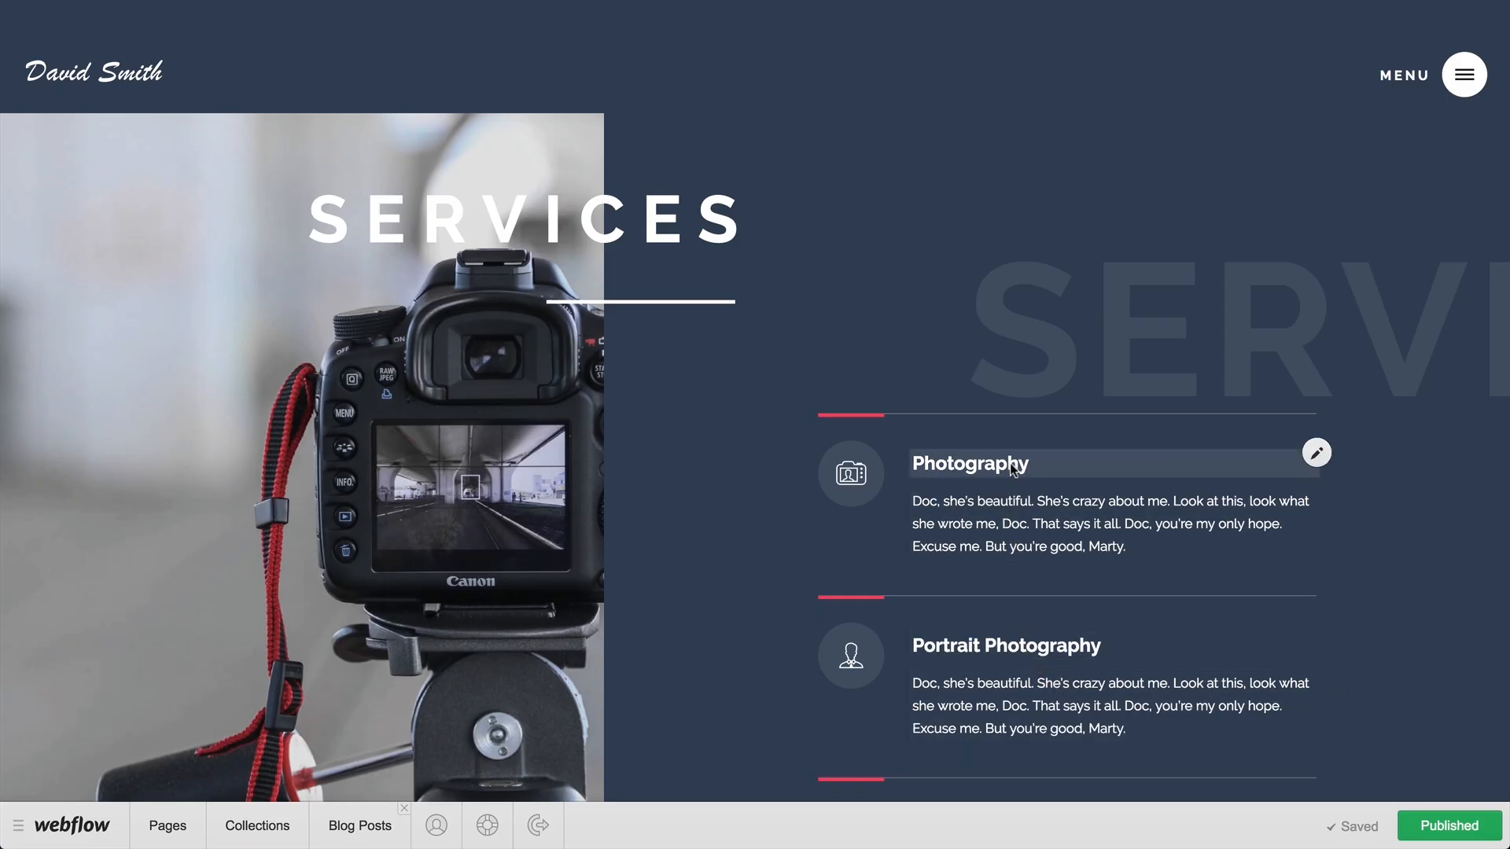
# Retitle the Photography service 'Outdoor Photography' and set its icon to New Icon 1.png.
pyautogui.click(970, 463)
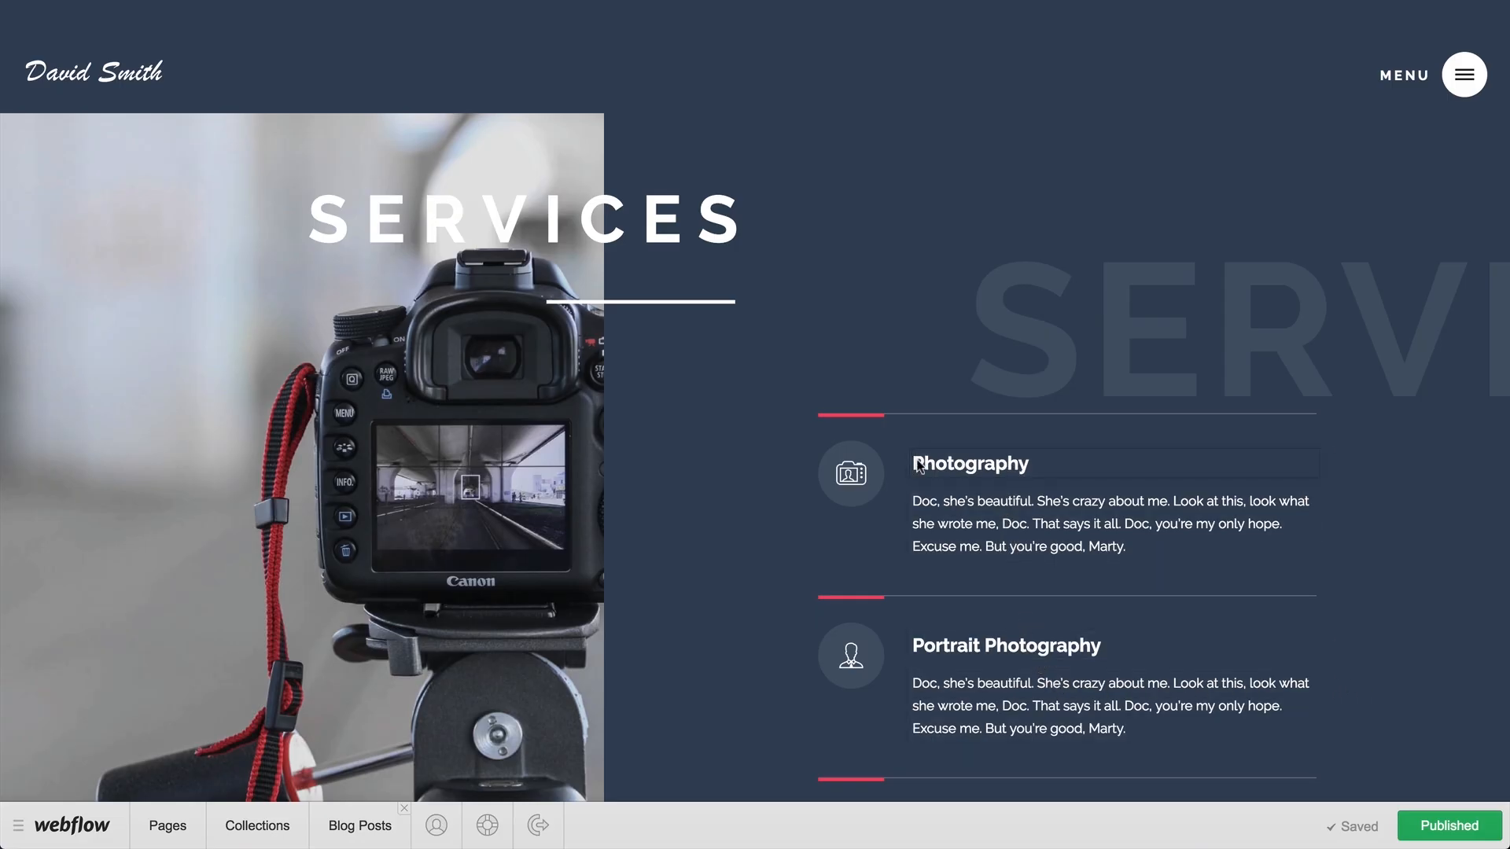
pyautogui.write('Outdoor Photography')
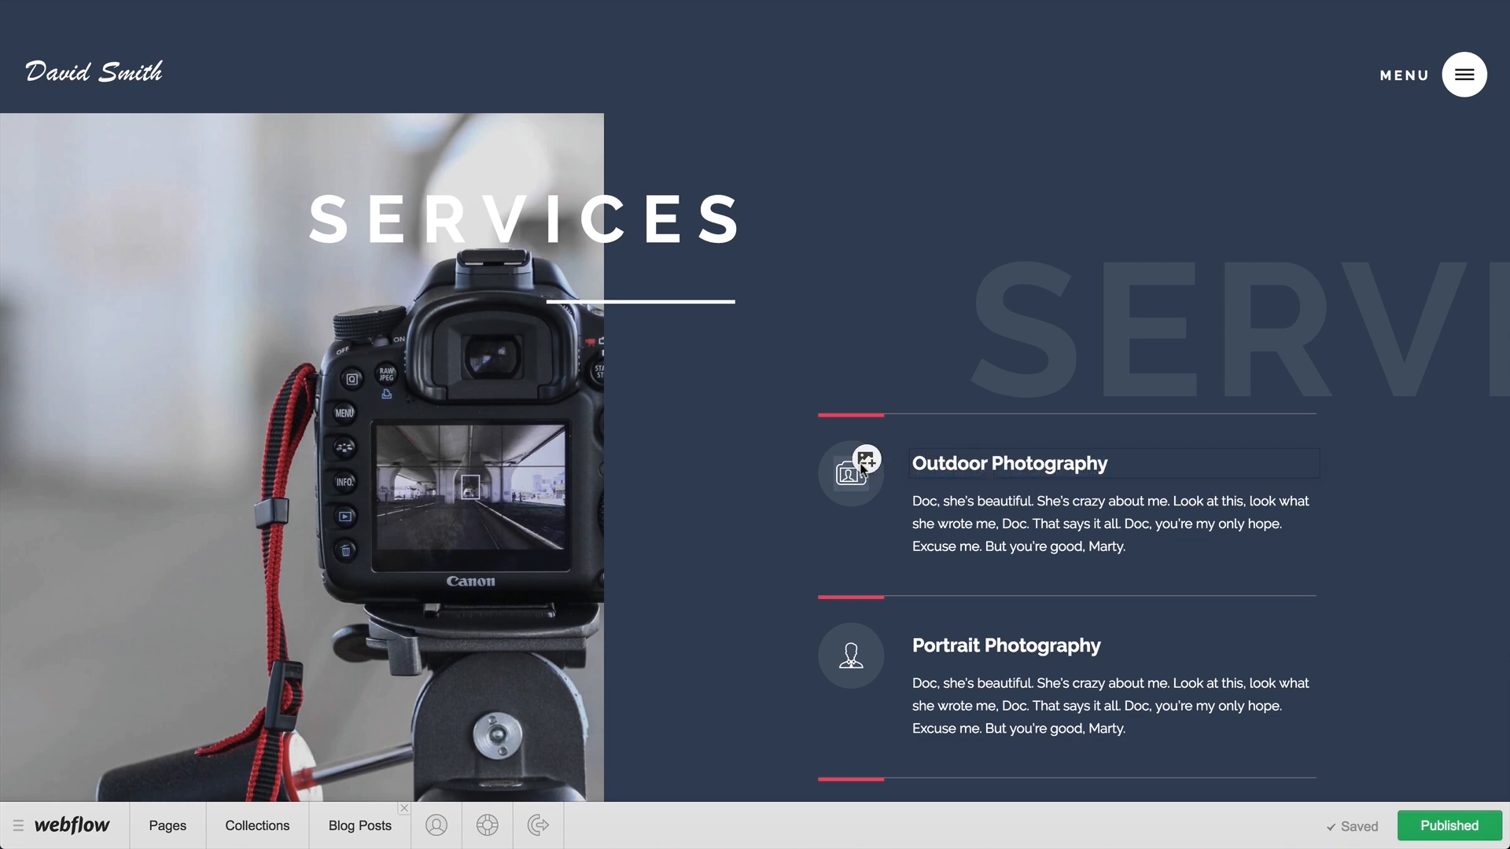
pyautogui.click(863, 458)
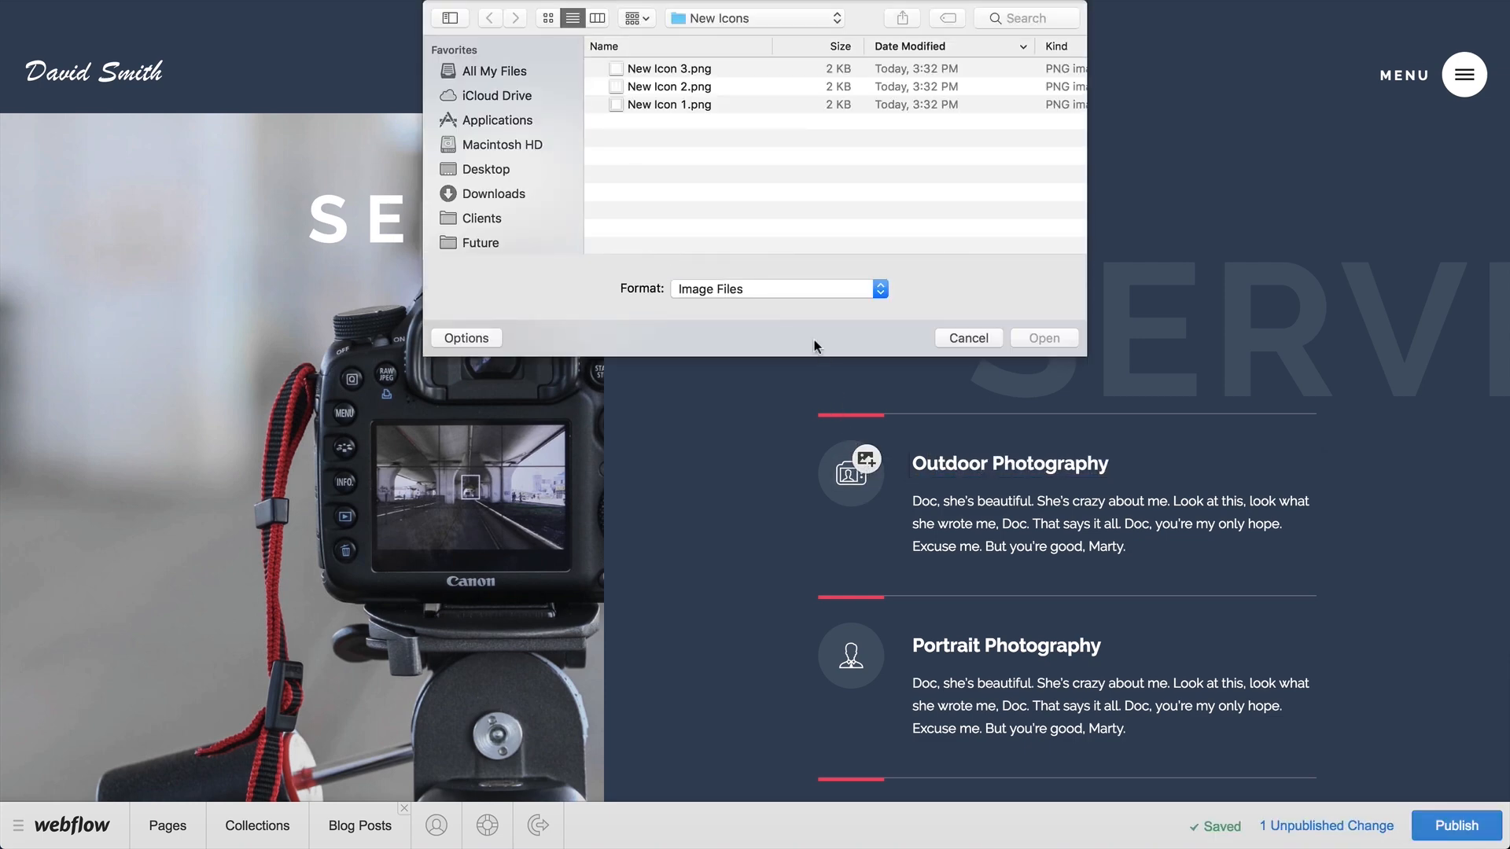
pyautogui.click(670, 104)
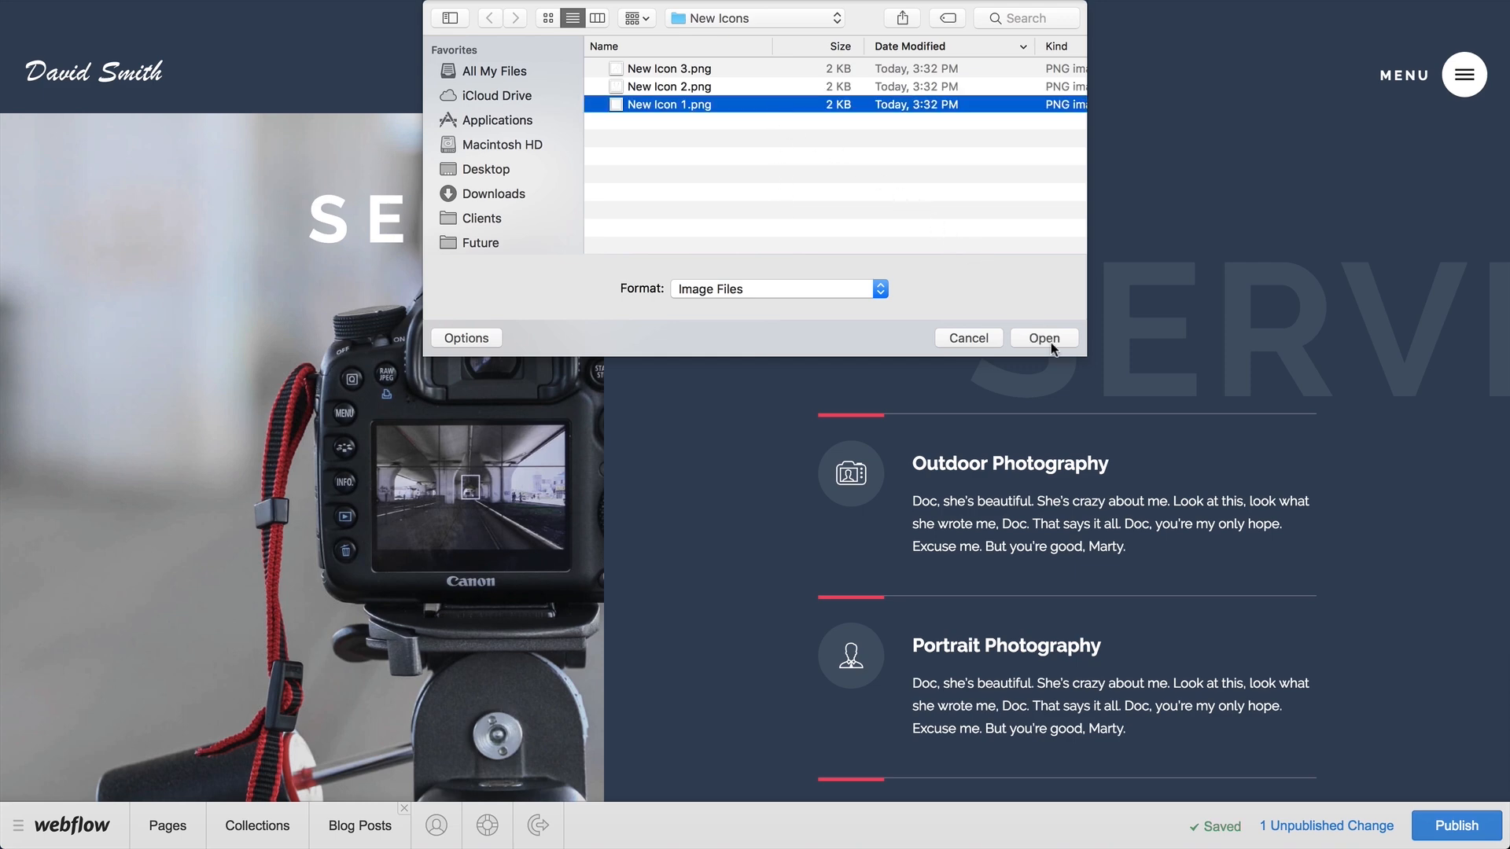
pyautogui.click(1042, 337)
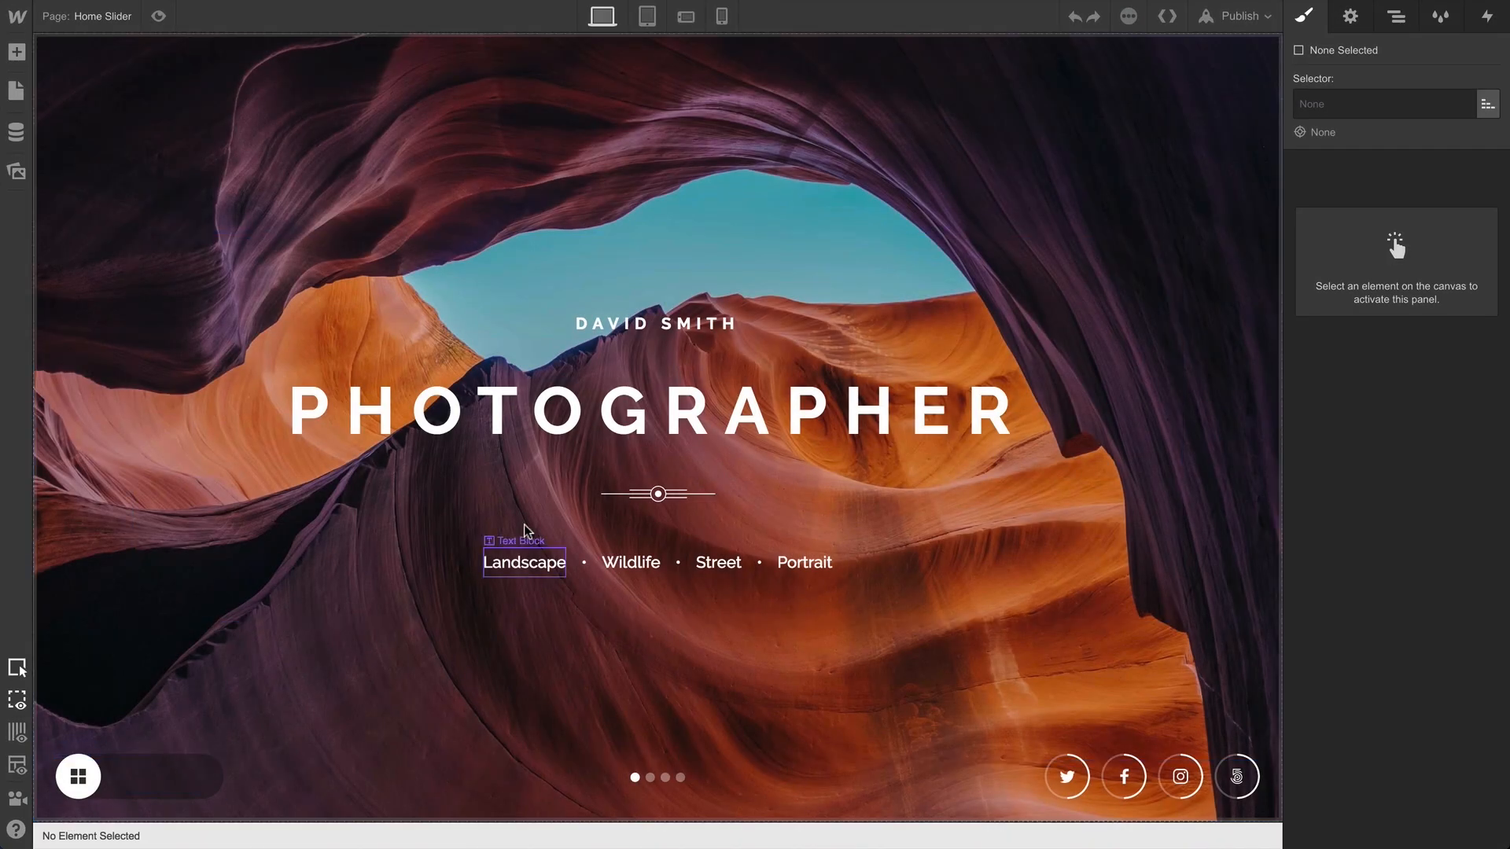
# Select the heading text element on the home page.
pyautogui.click(655, 409)
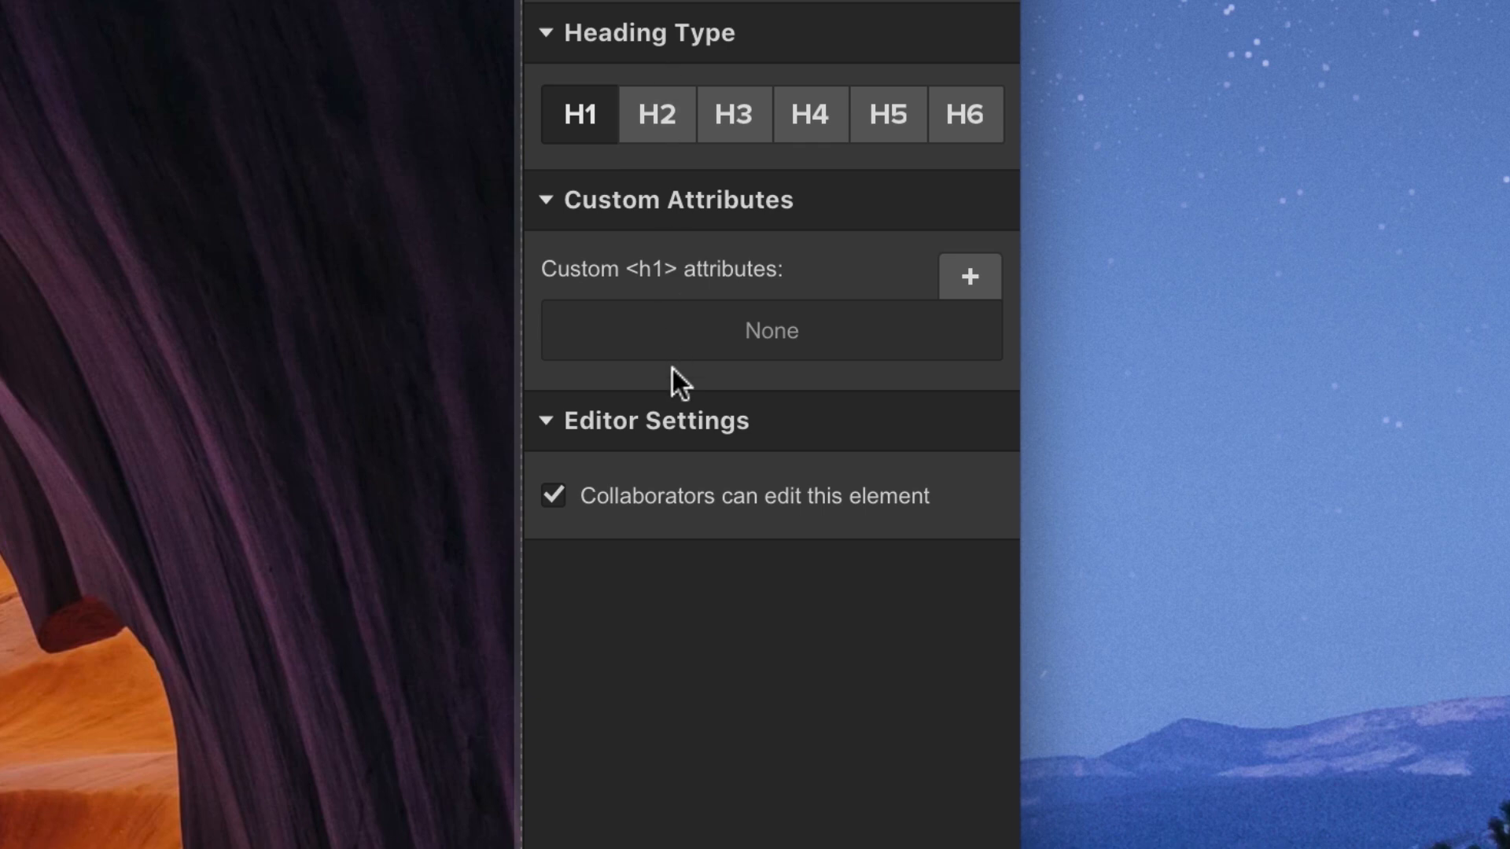
pyautogui.moveTo(693, 550)
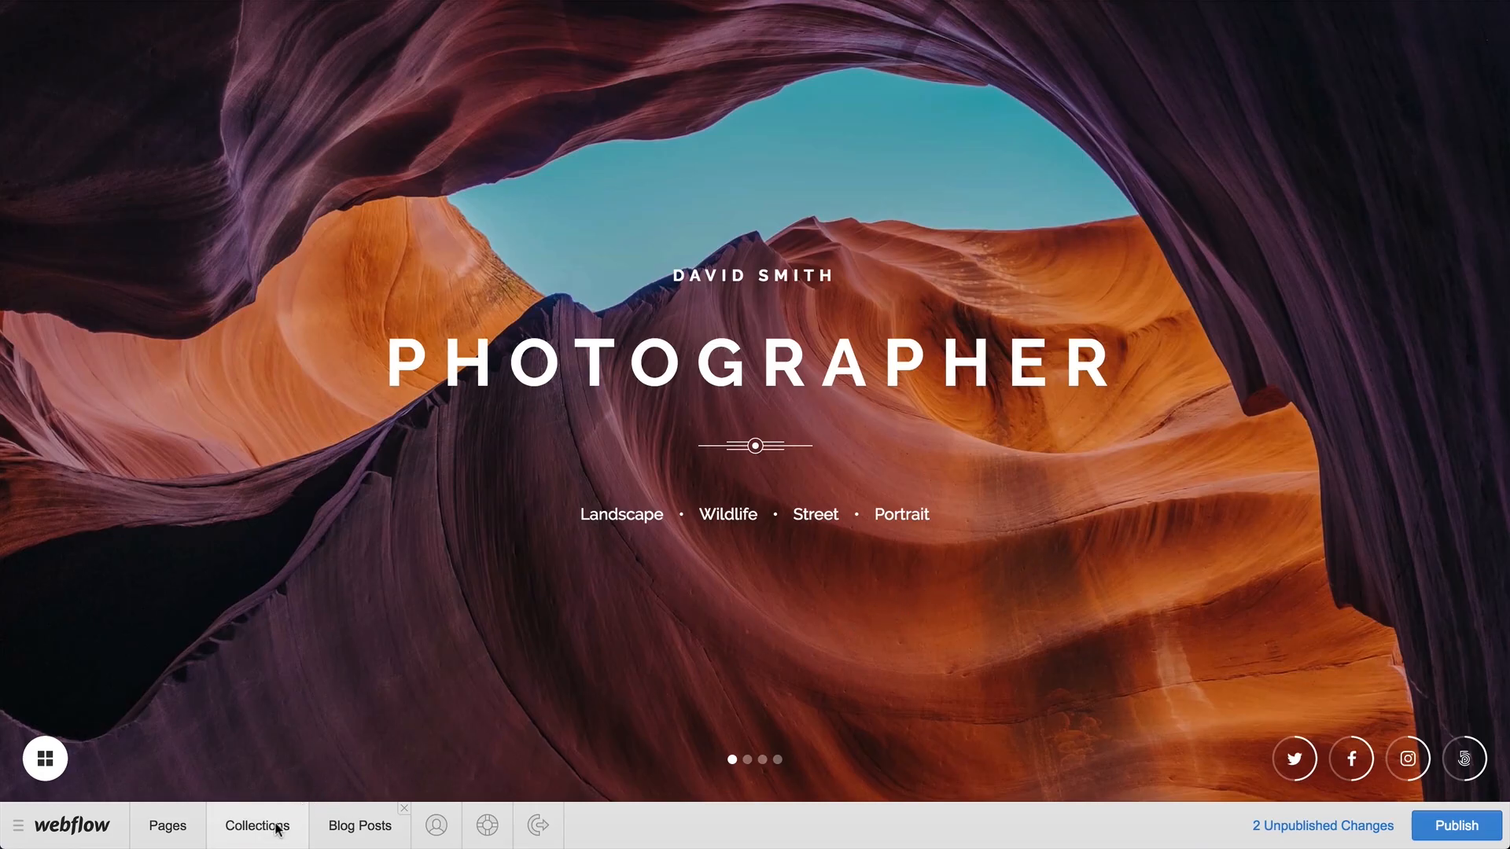
# In the Blog Posts collection, create 'New Blog Post' marked as Draft and save it.
pyautogui.click(256, 825)
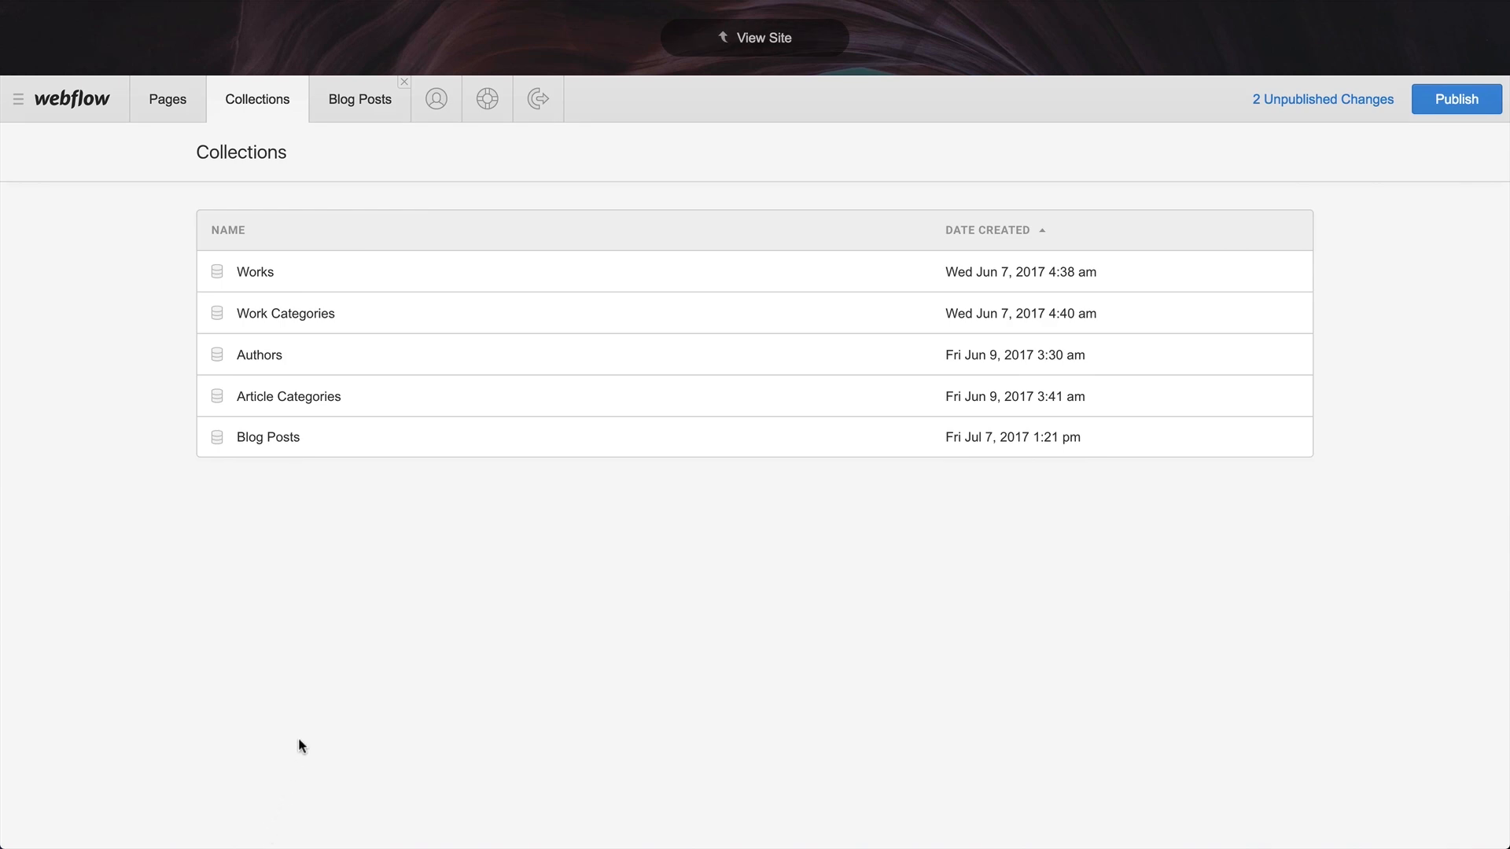
pyautogui.click(359, 99)
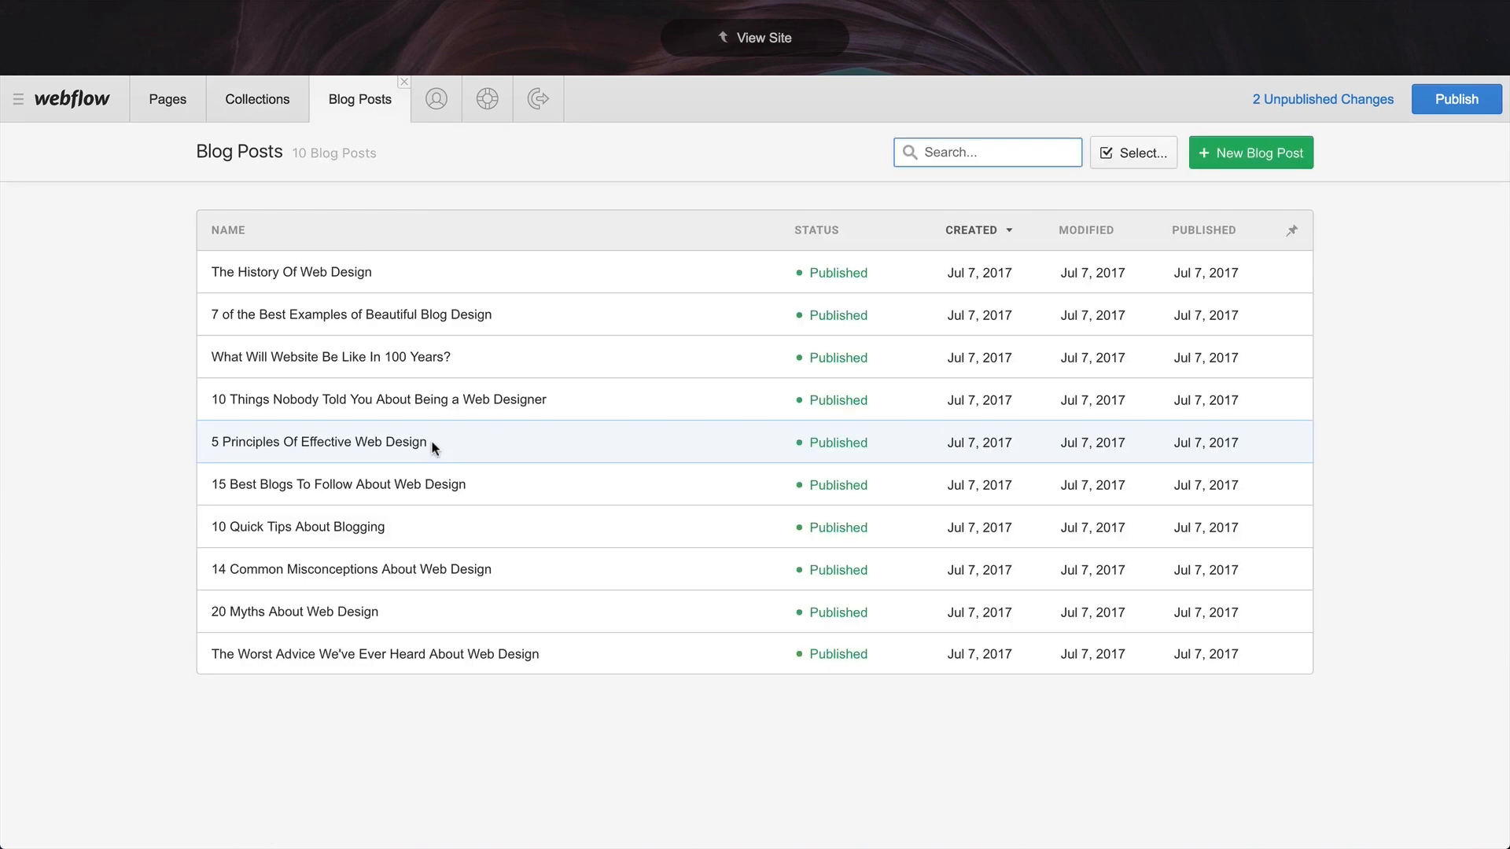
pyautogui.click(338, 484)
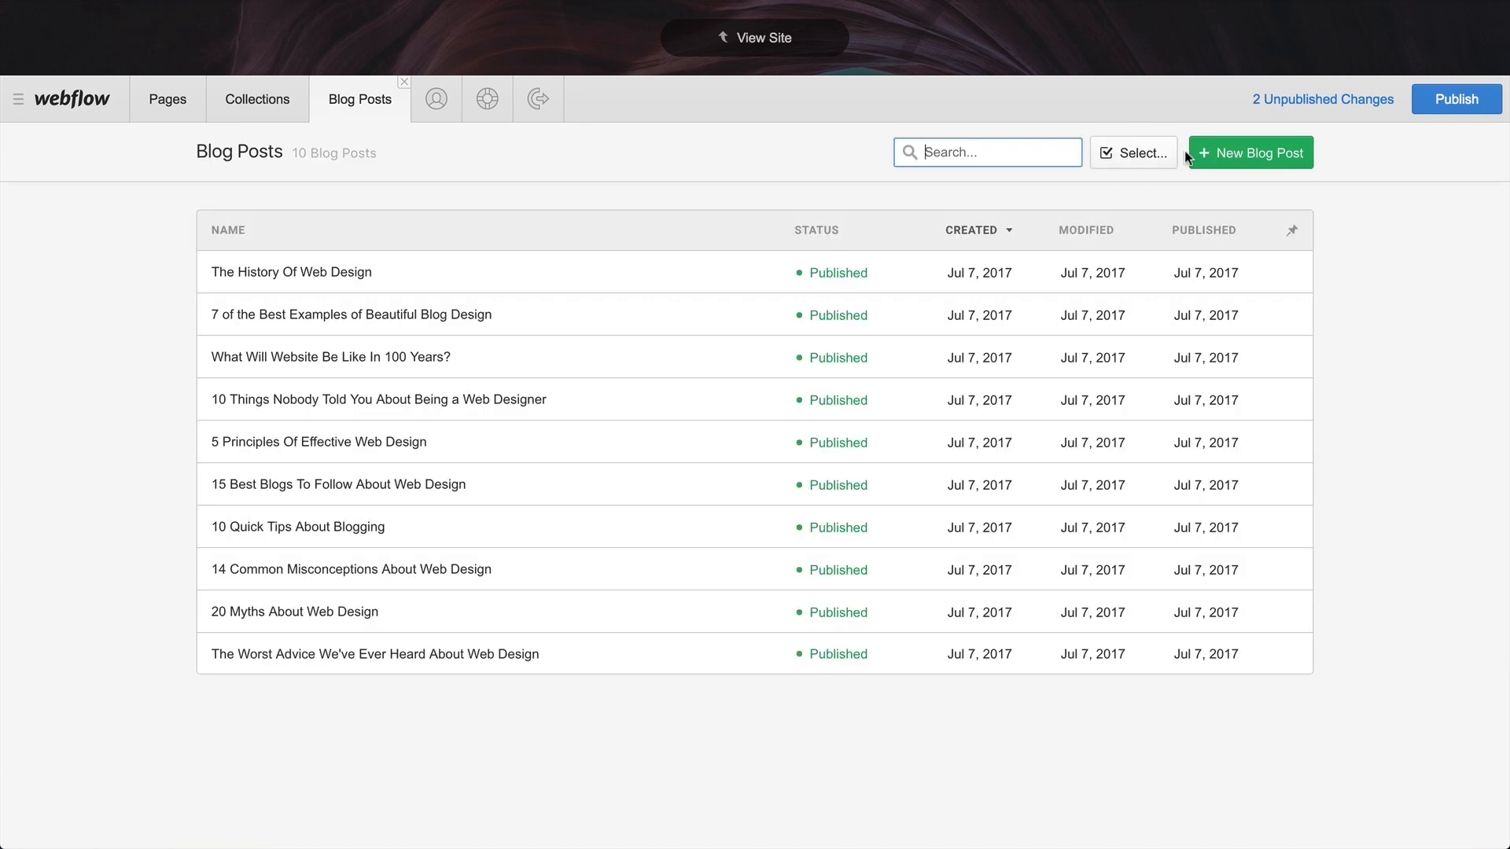
pyautogui.click(1249, 152)
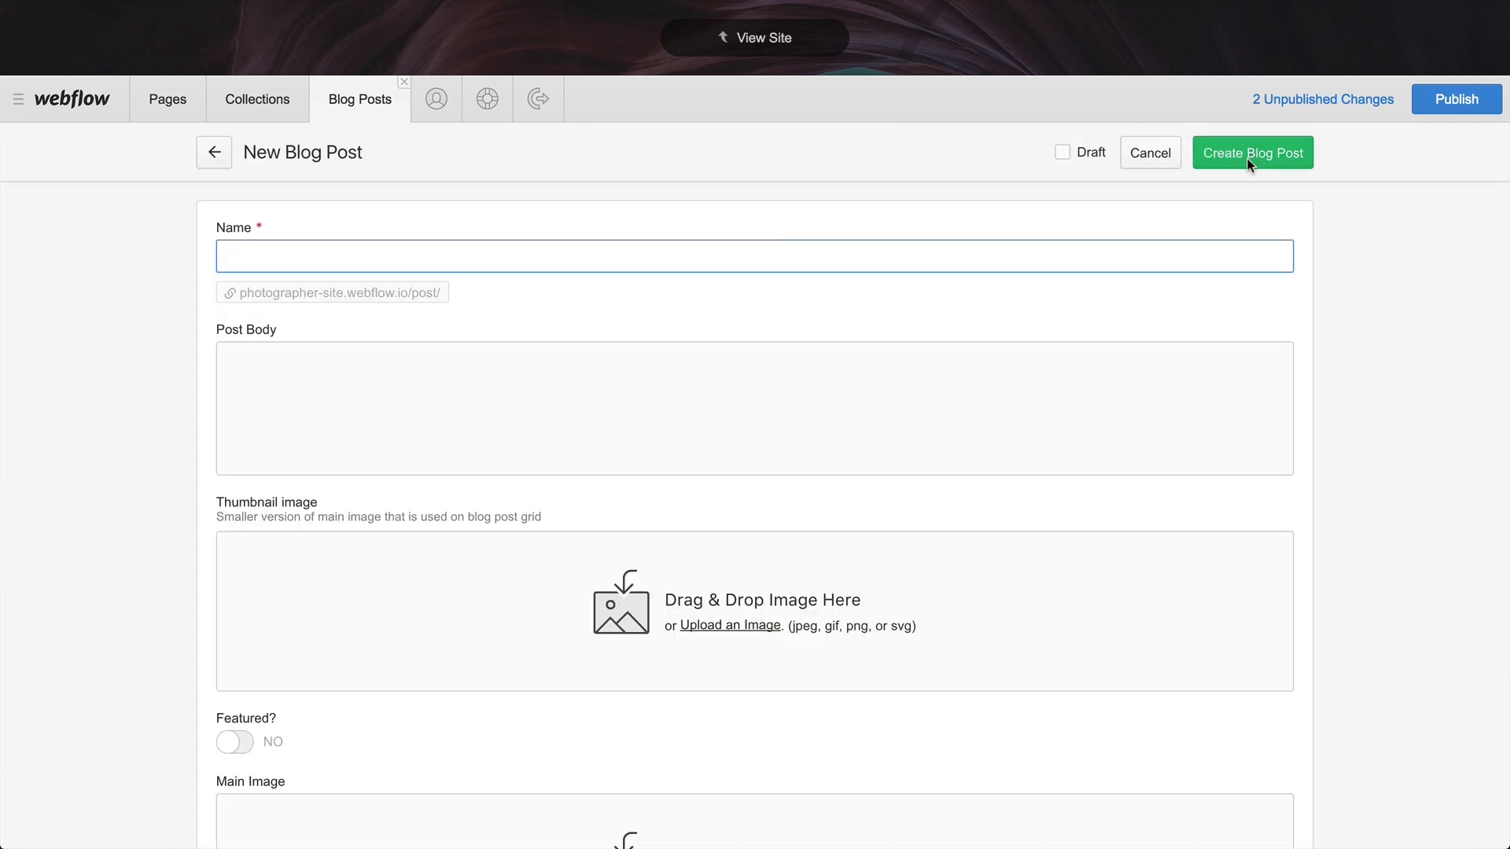
pyautogui.write('New Blo')
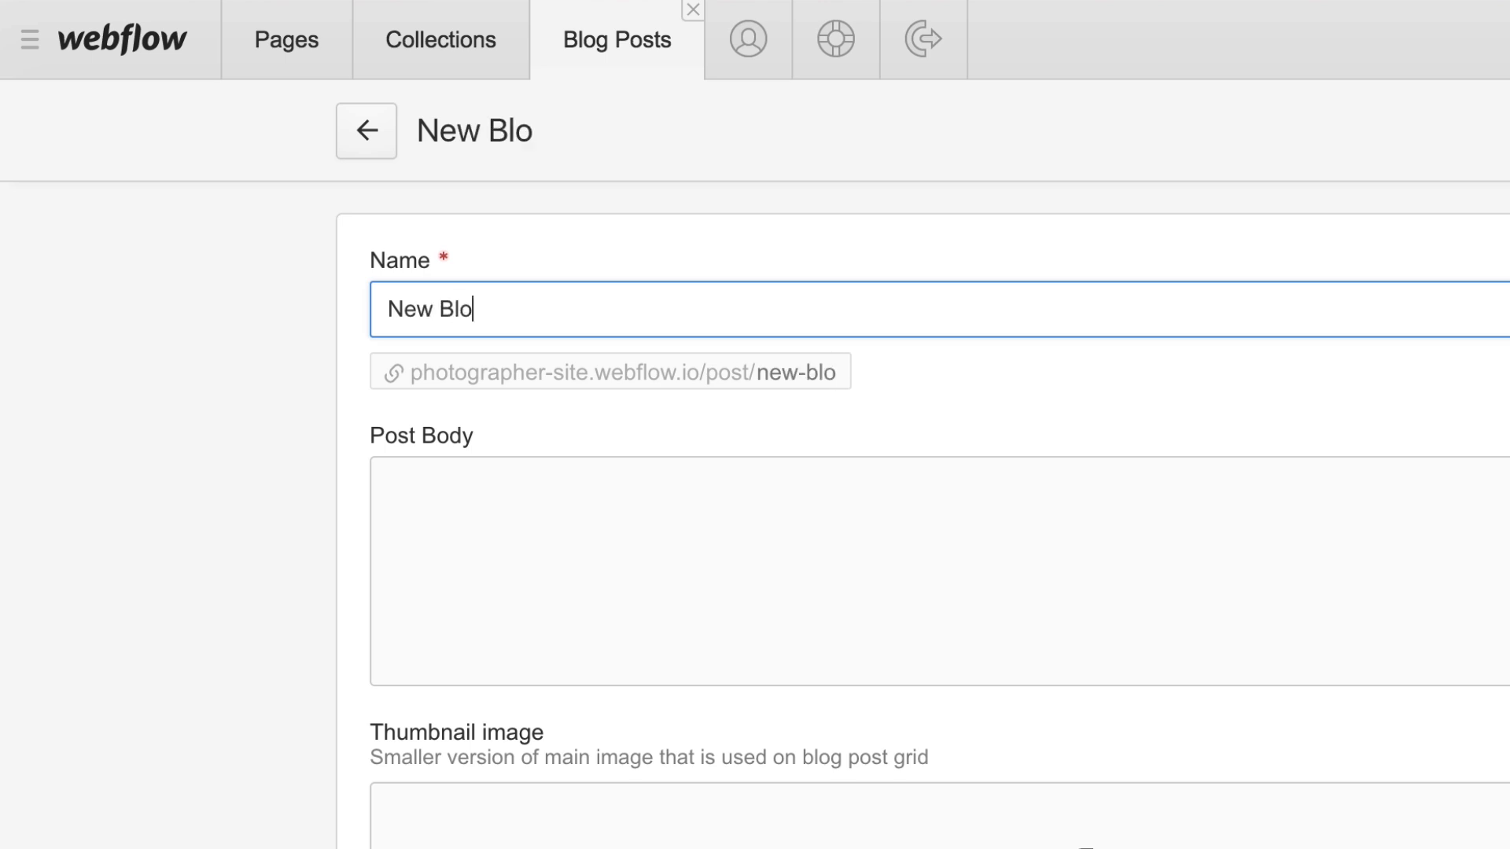
pyautogui.write('g Post')
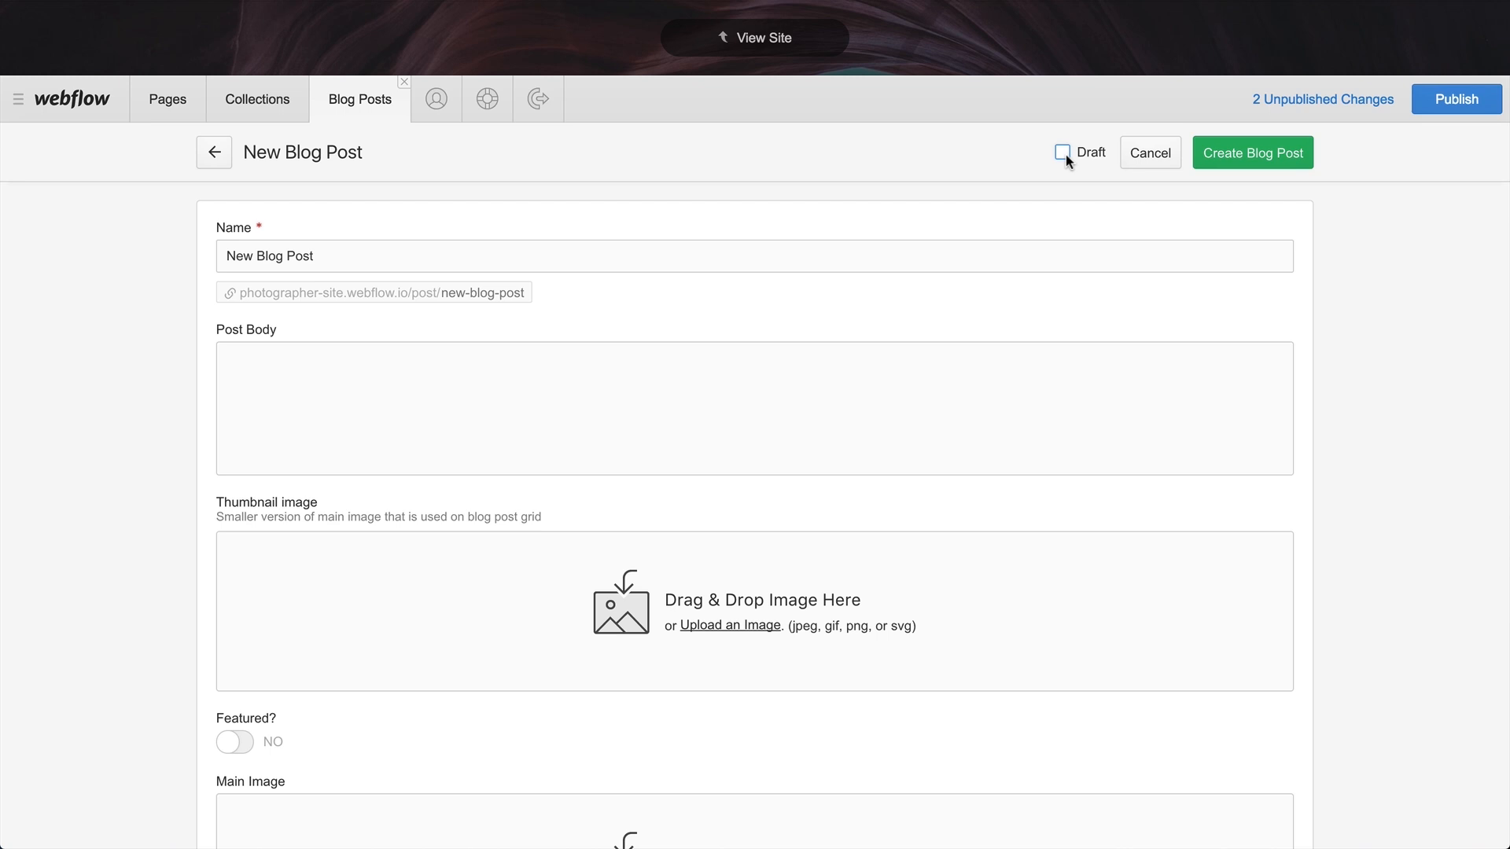
pyautogui.click(1063, 151)
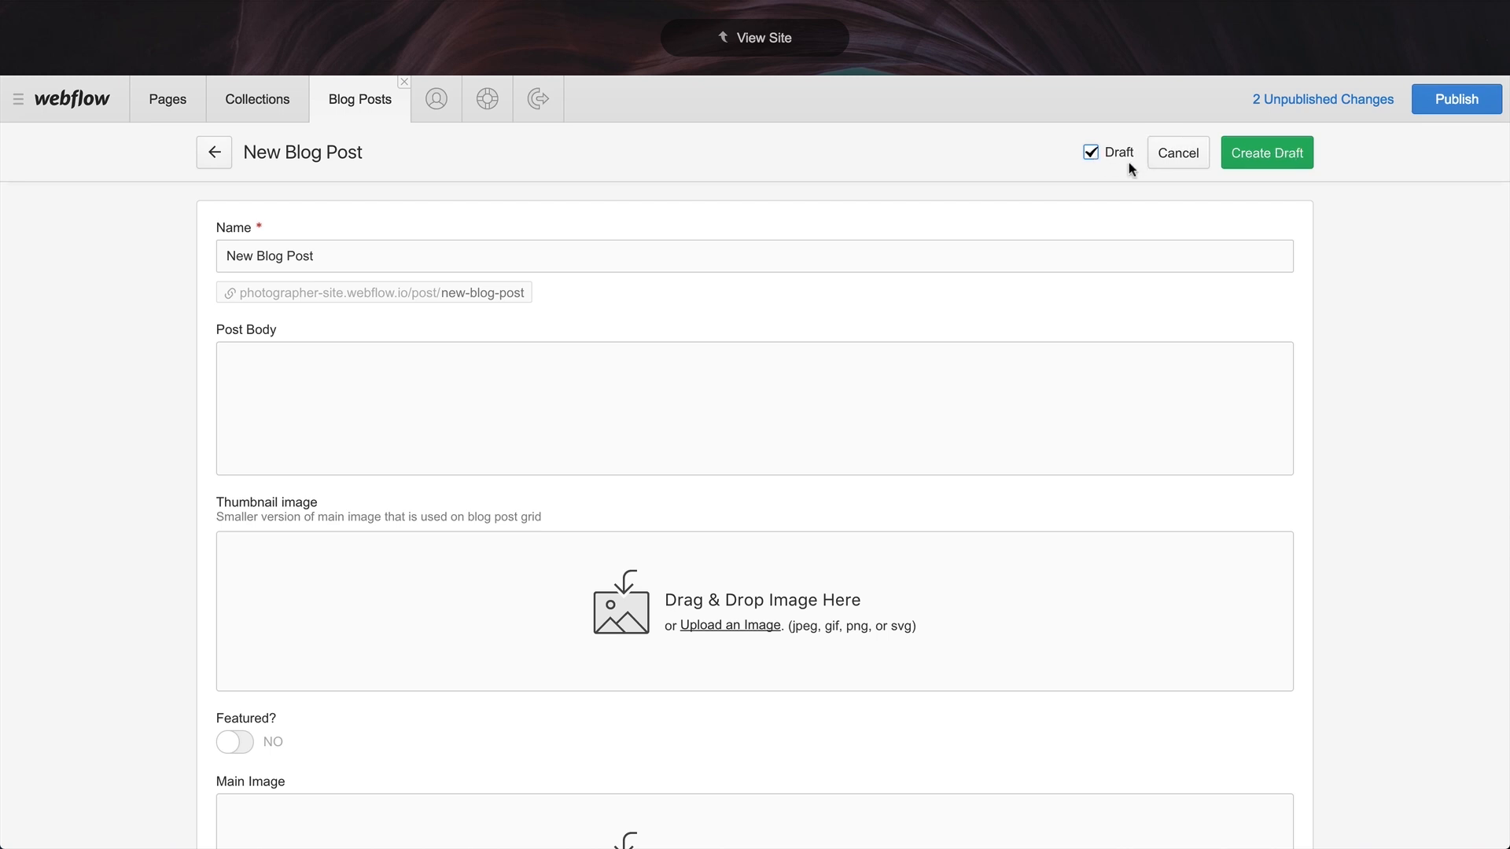
pyautogui.click(1265, 152)
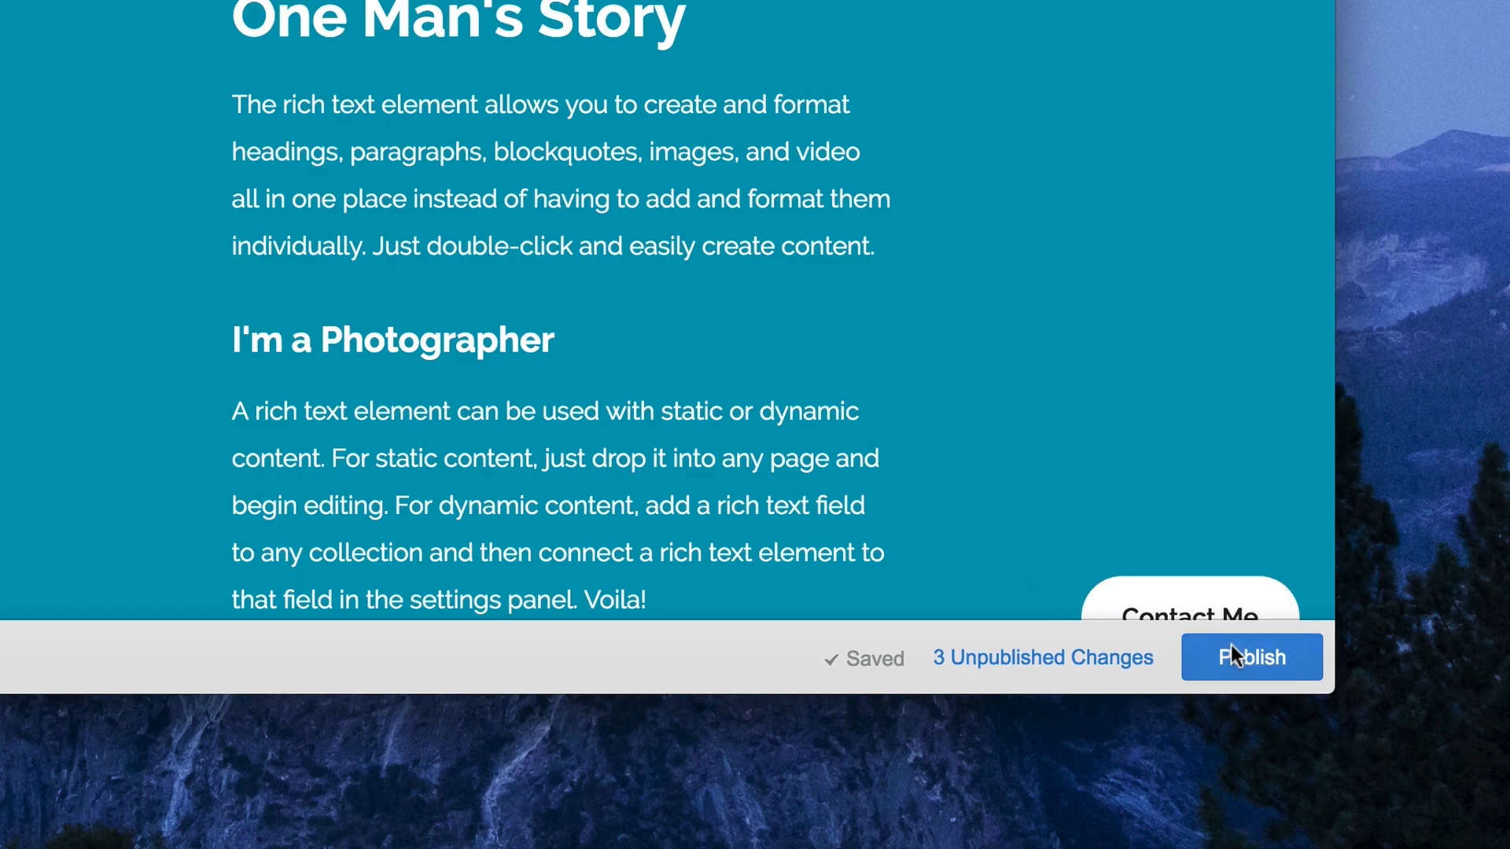
# Publish the three pending changes and switch over to the Designer.
pyautogui.click(1251, 656)
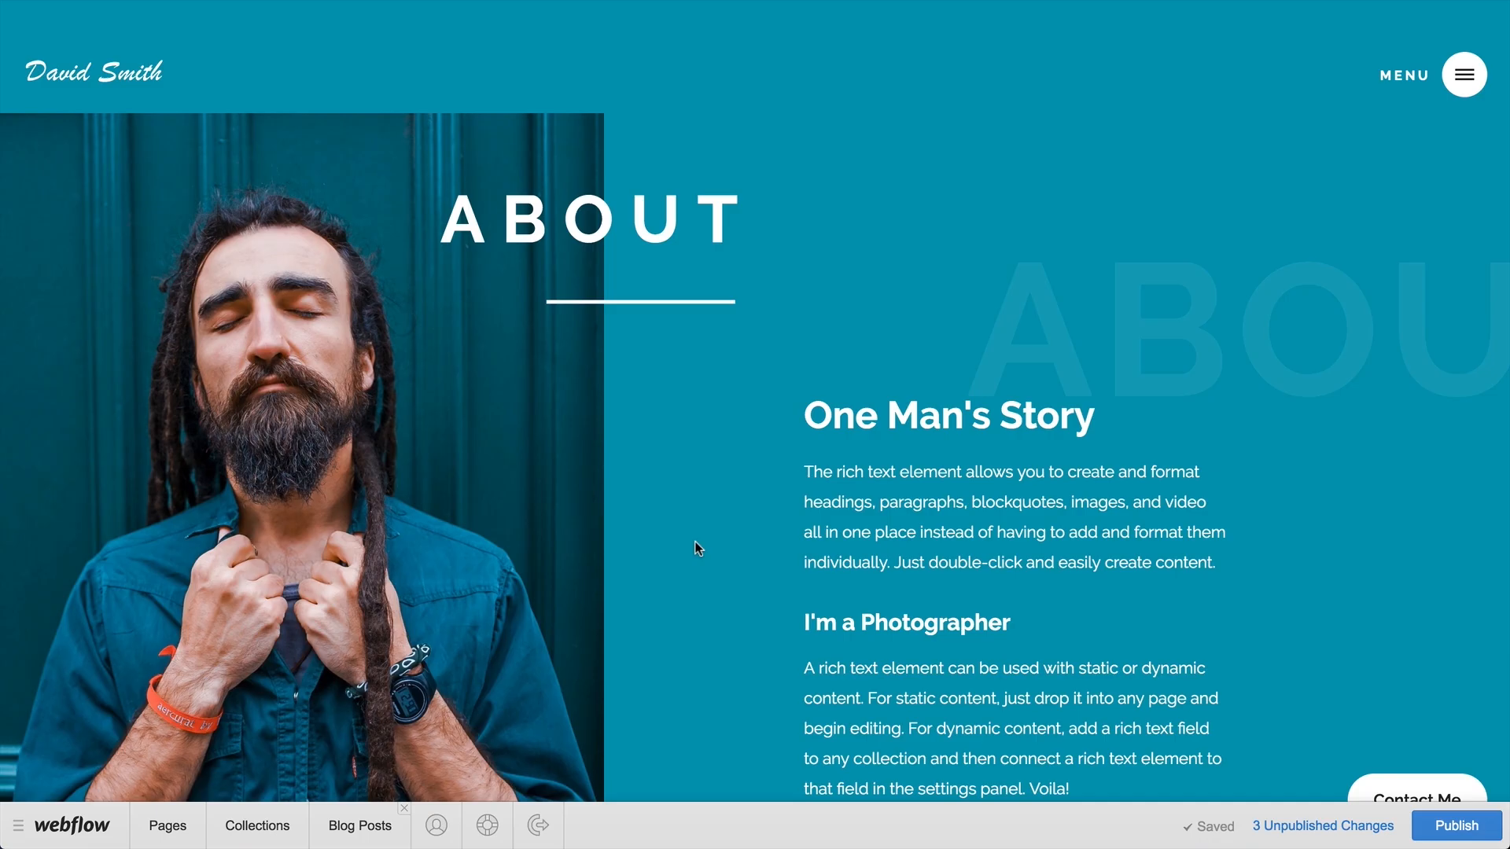
pyautogui.moveTo(686, 553)
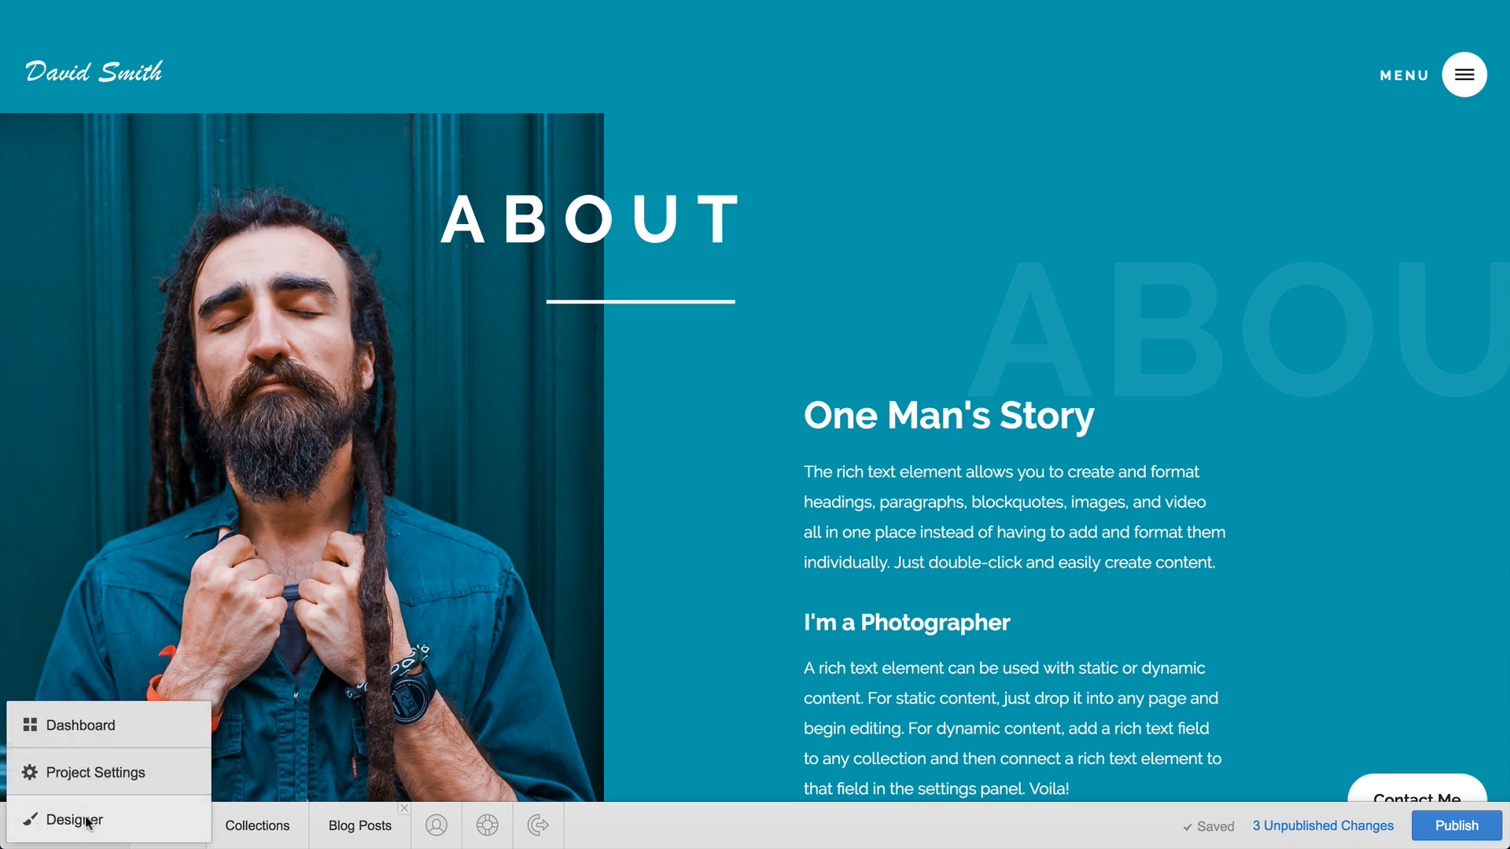
pyautogui.click(74, 819)
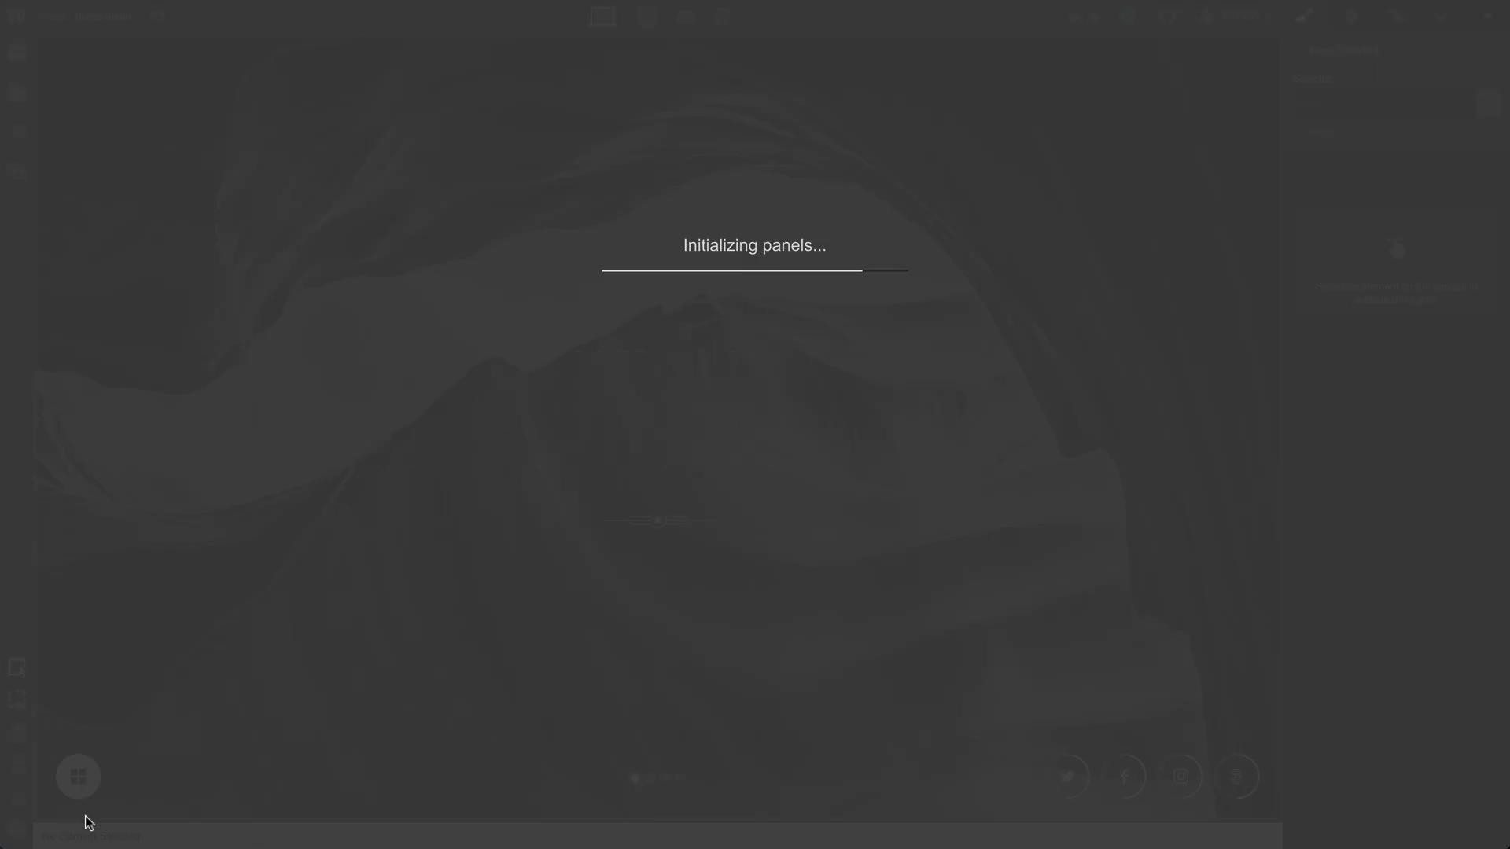